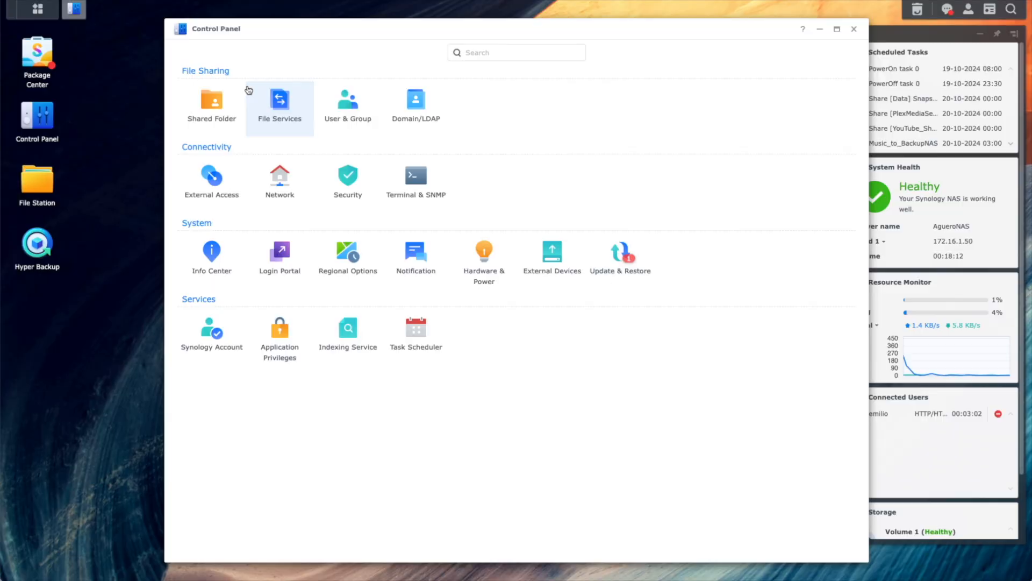
Create a new shared folder named BACKUP in the DSM Control Panel.
{"action": "left_click", "coordinate": [212, 106]}
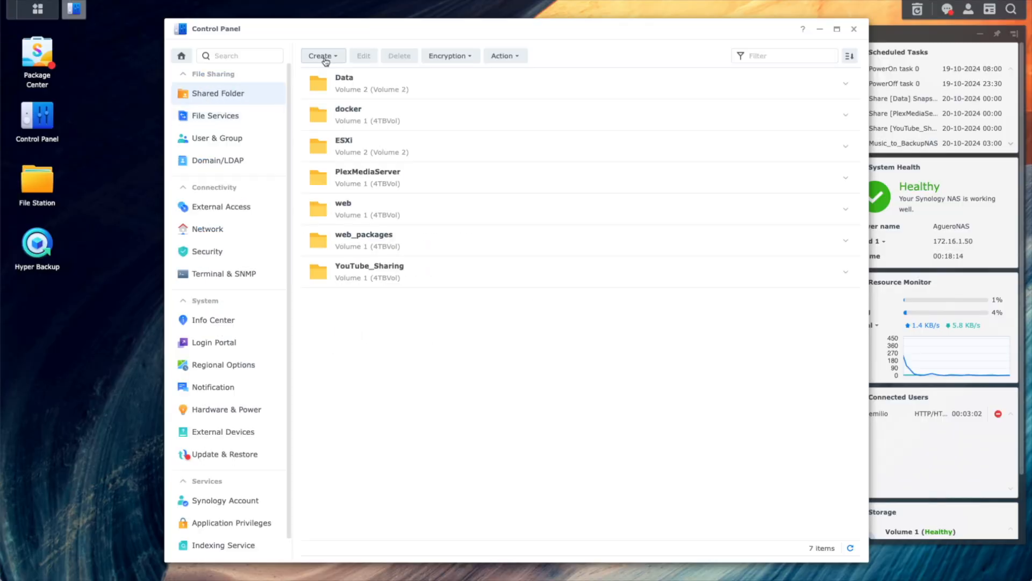
{"action": "left_click", "coordinate": [321, 55]}
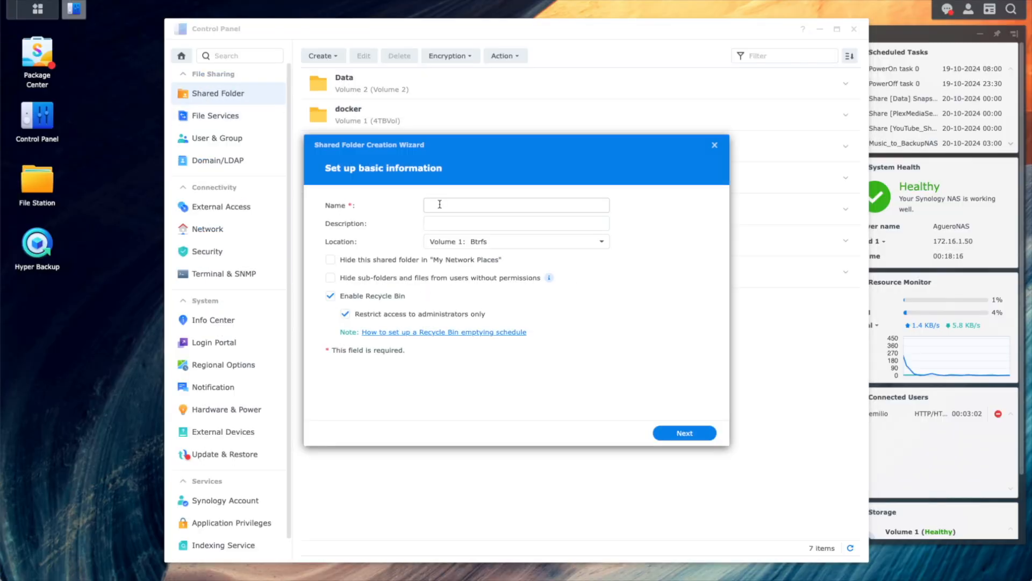
{"action": "type", "text": "BACKUP"}
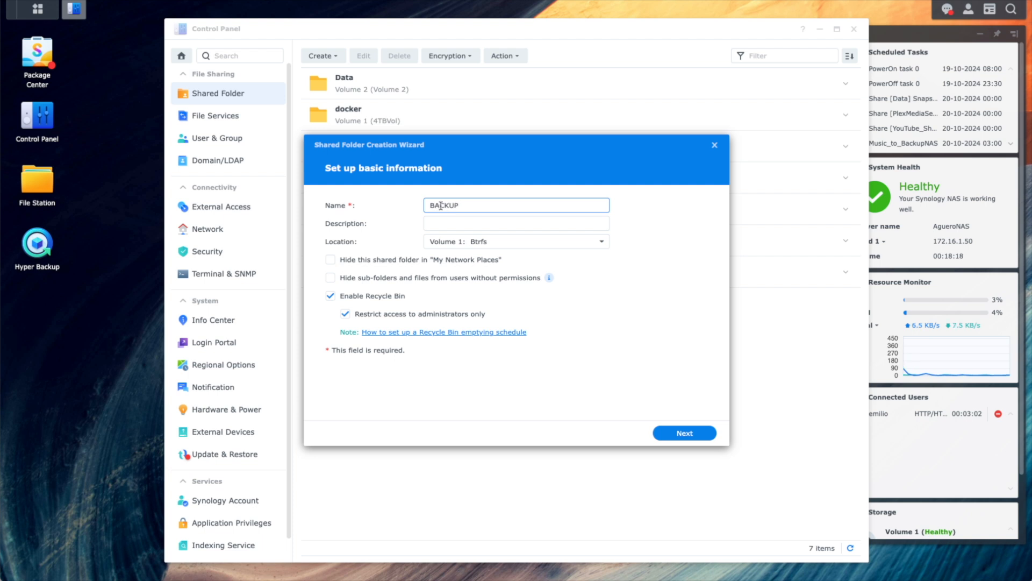
Enable BACKUPS as a Time Machine folder under File Services advanced settings and save.
{"action": "left_click", "coordinate": [214, 115]}
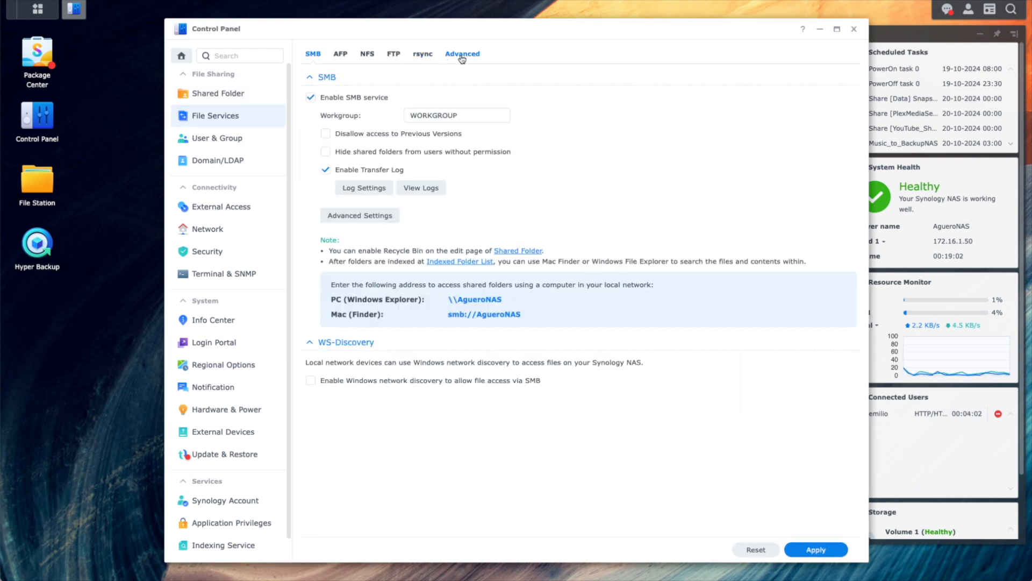
{"action": "left_click", "coordinate": [462, 54]}
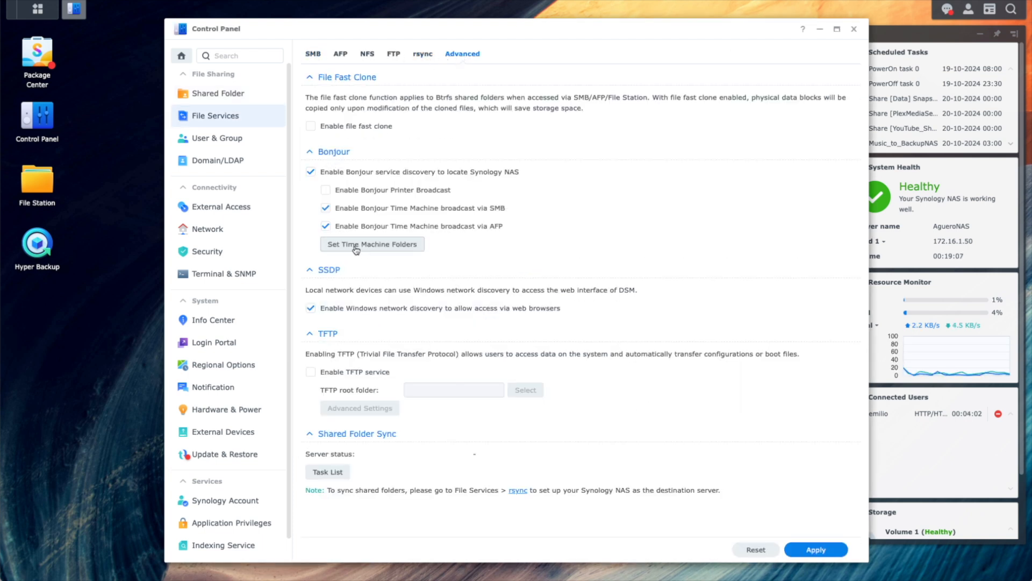
{"action": "left_click", "coordinate": [371, 244]}
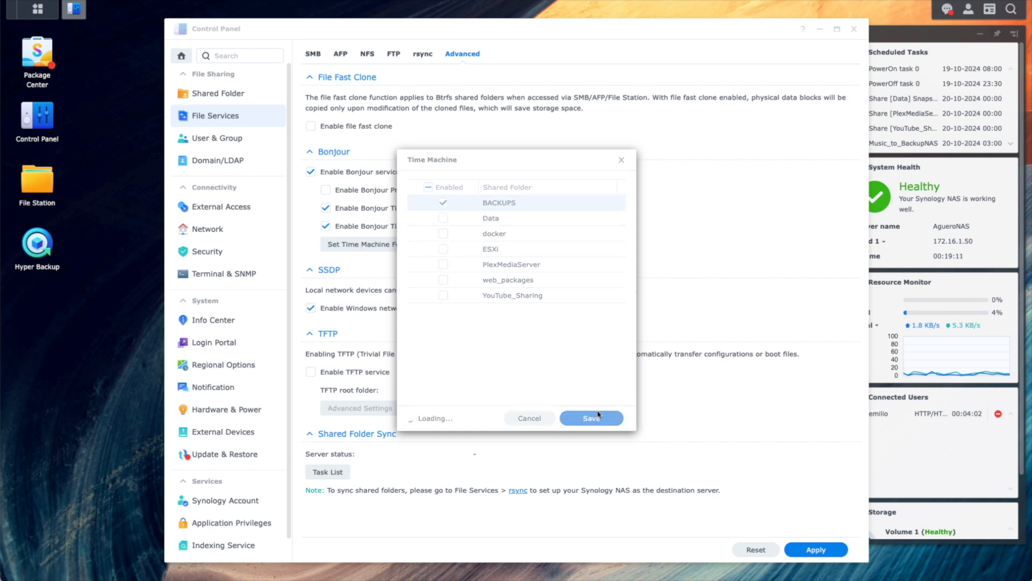
{"action": "left_click", "coordinate": [590, 417]}
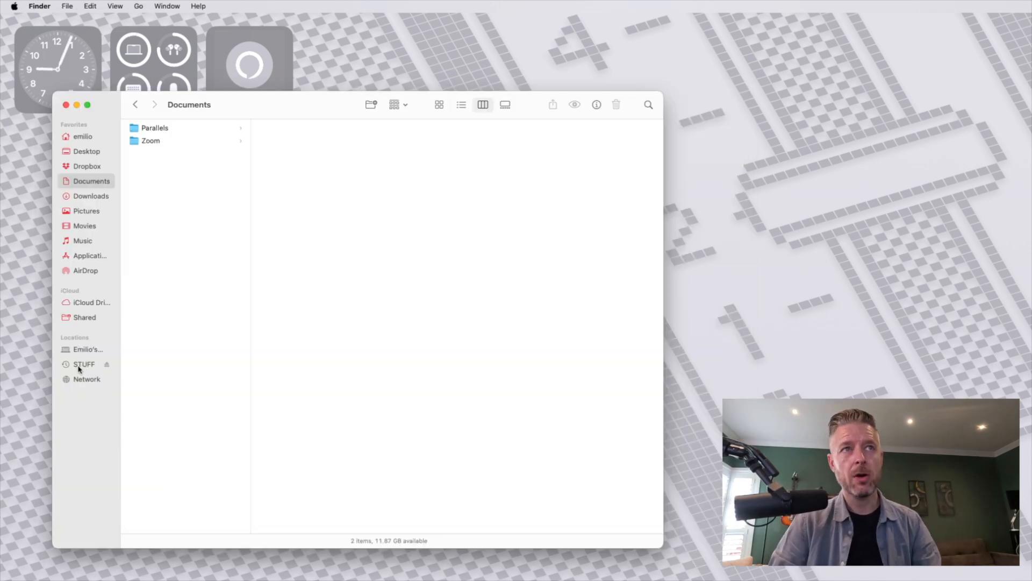
{"action": "left_click", "coordinate": [84, 364]}
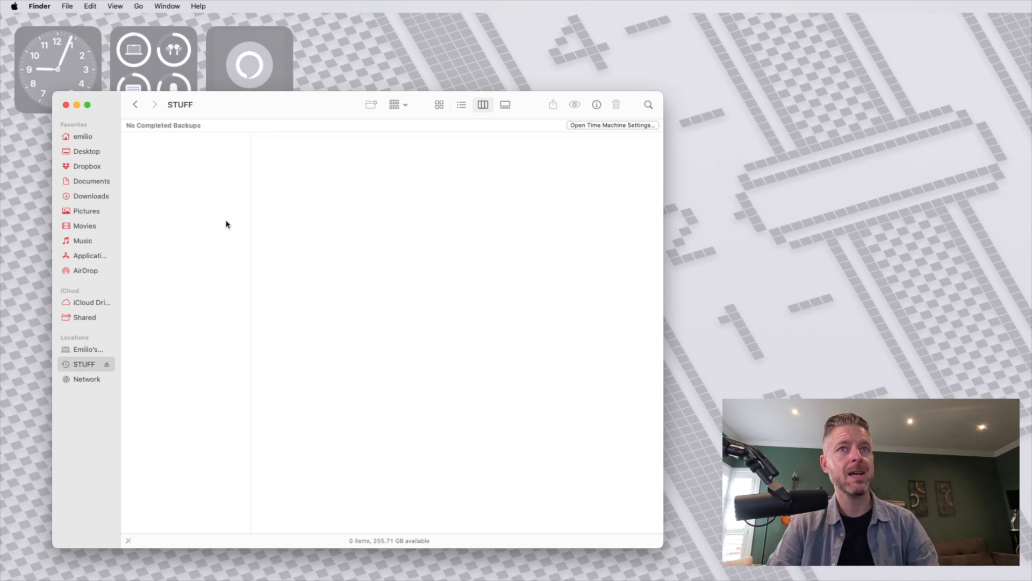
{"action": "mouse_move", "coordinate": [200, 255]}
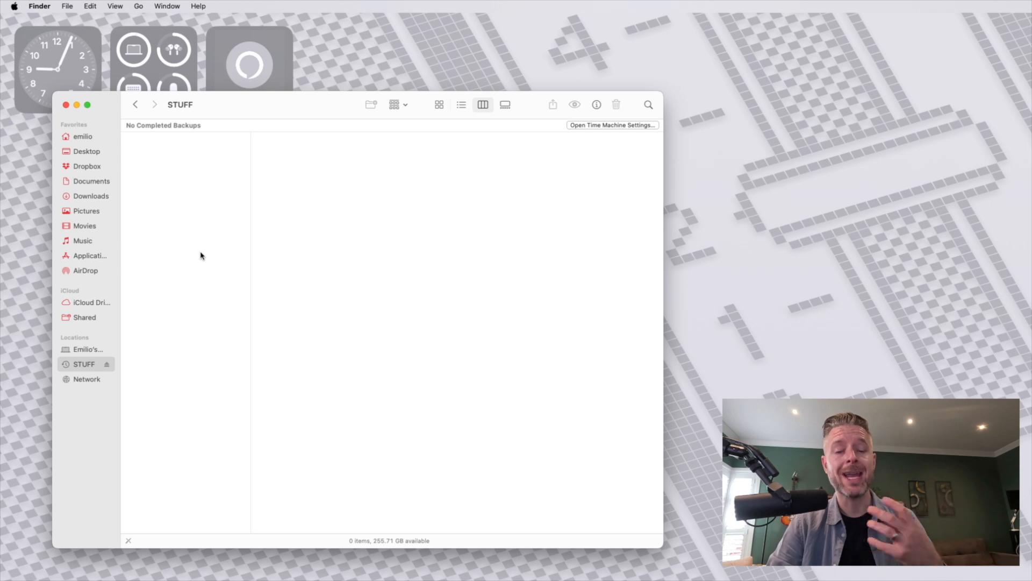
{"action": "mouse_move", "coordinate": [636, 573]}
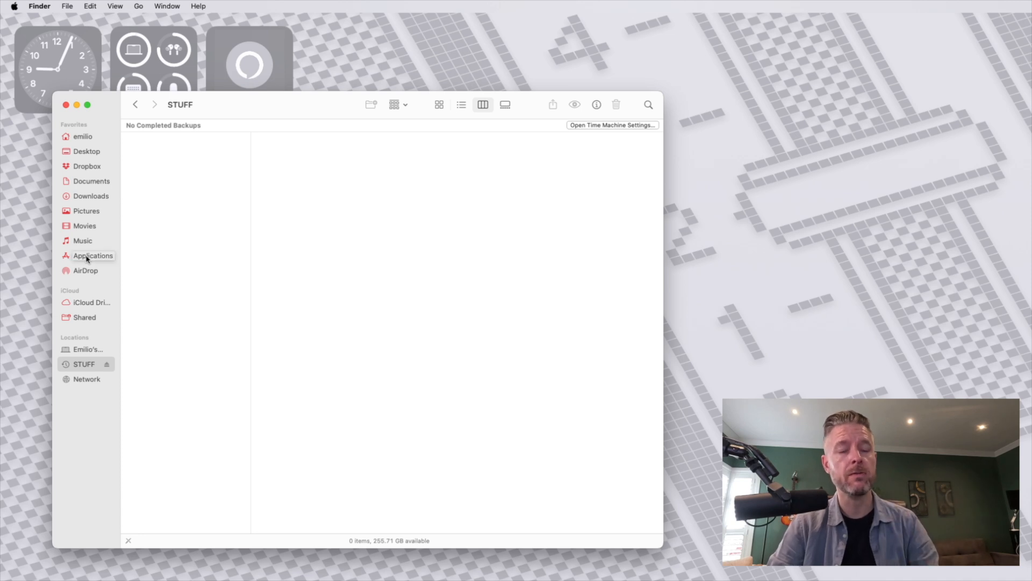
{"action": "left_click", "coordinate": [92, 255]}
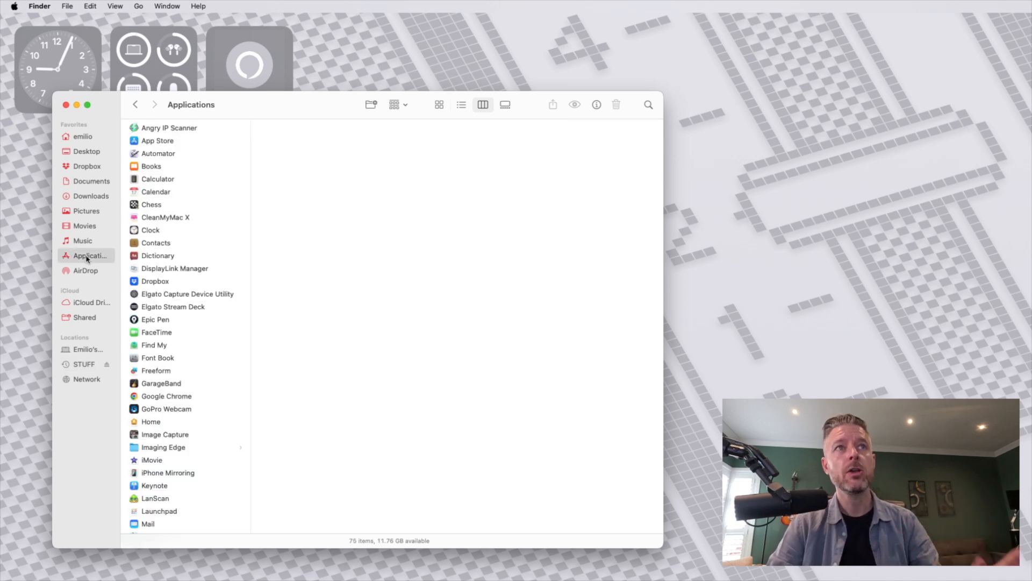
{"action": "scroll", "scroll_direction": "down", "scroll_amount": 3}
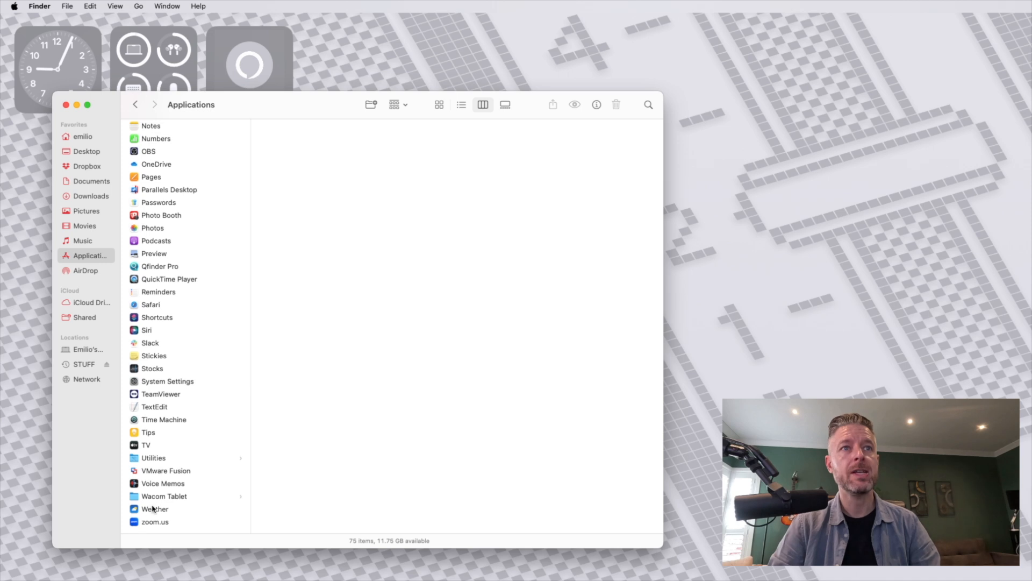
{"action": "left_click", "coordinate": [154, 458]}
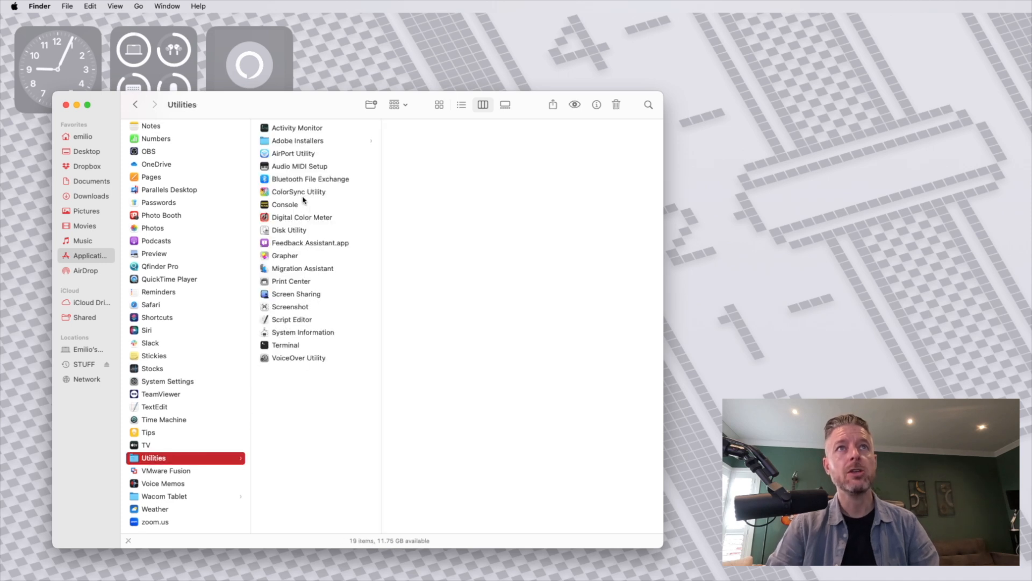
{"action": "left_click", "coordinate": [288, 230]}
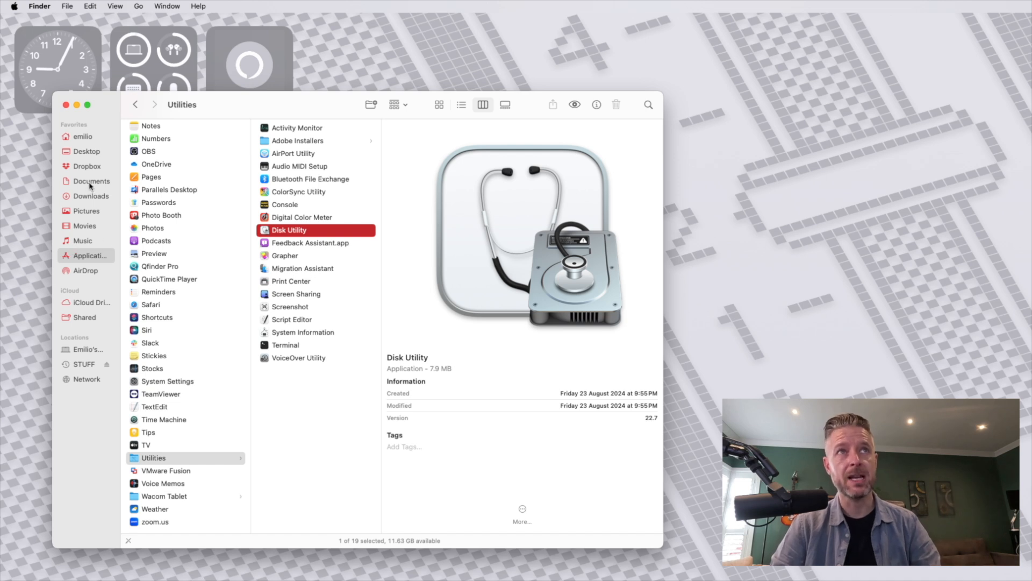
{"action": "left_click", "coordinate": [91, 181]}
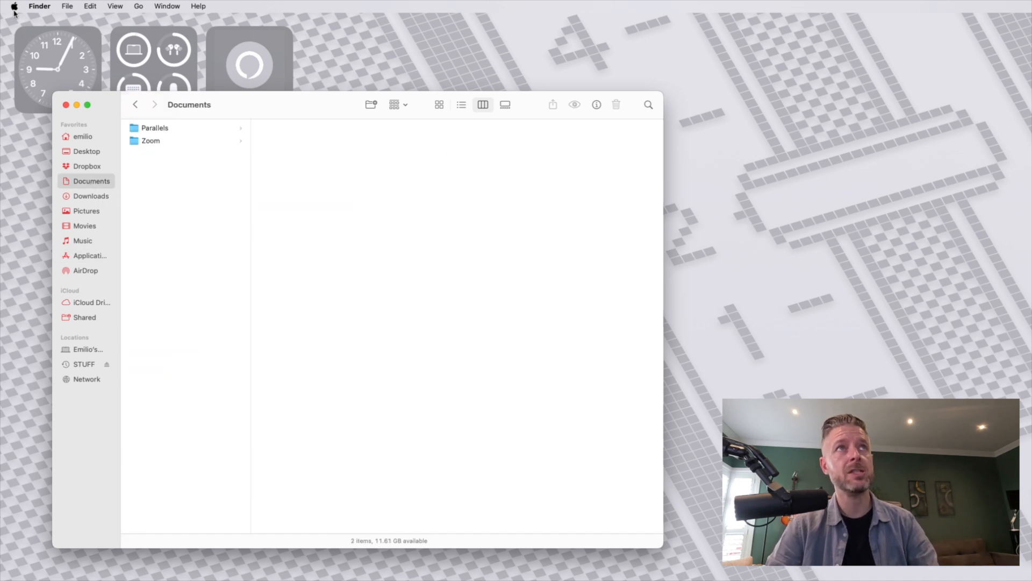
Reach the Time Machine pane in System Settings and bring up its backup options.
{"action": "left_click", "coordinate": [14, 6]}
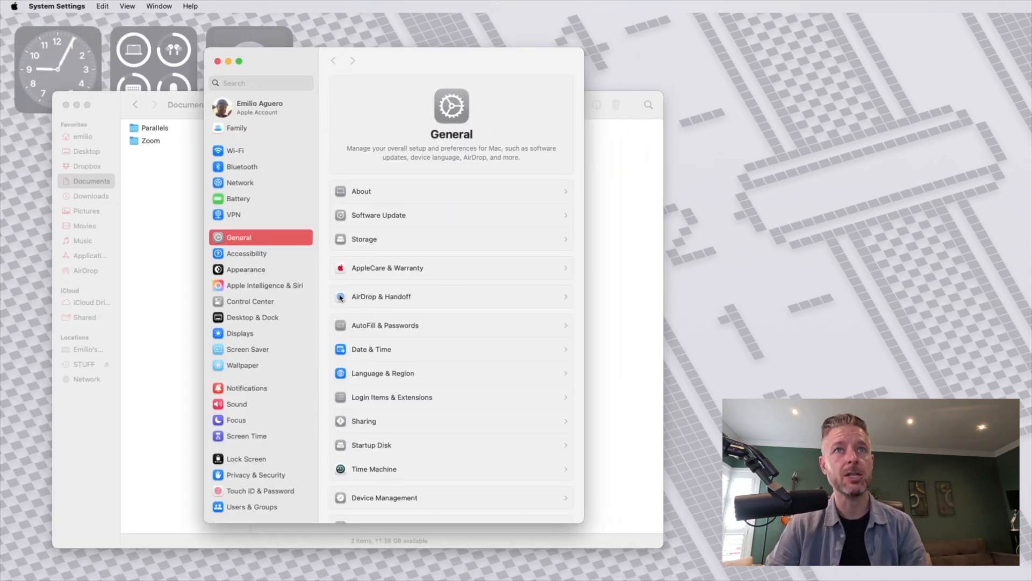
{"action": "scroll", "scroll_direction": "down", "scroll_amount": 3}
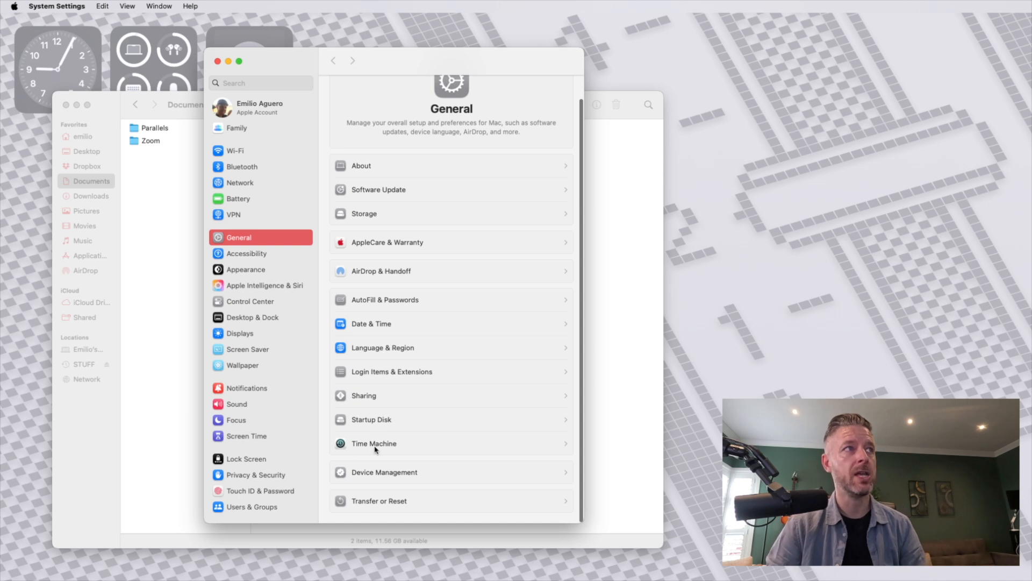
{"action": "left_click", "coordinate": [374, 443]}
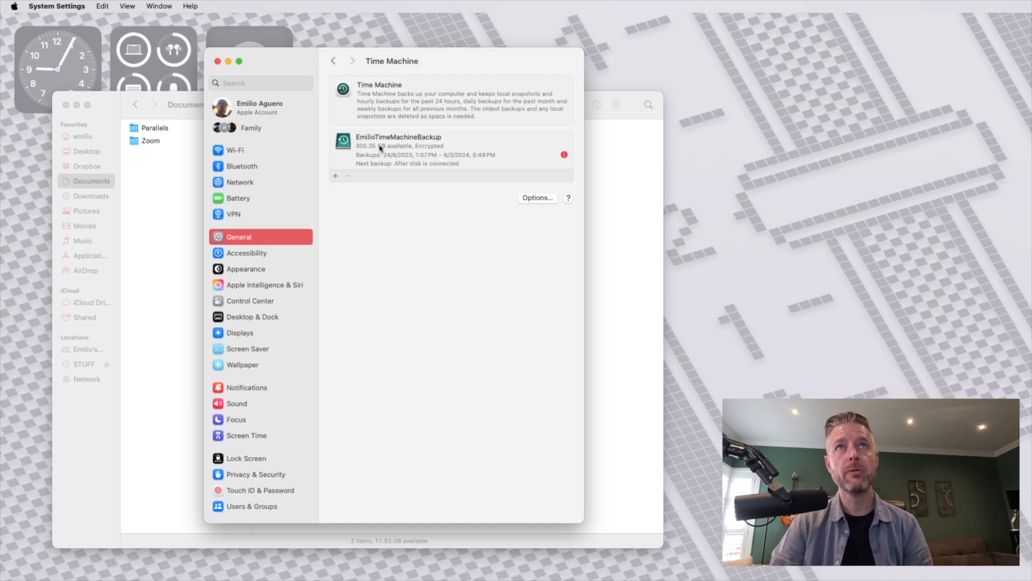
{"action": "mouse_move", "coordinate": [400, 163]}
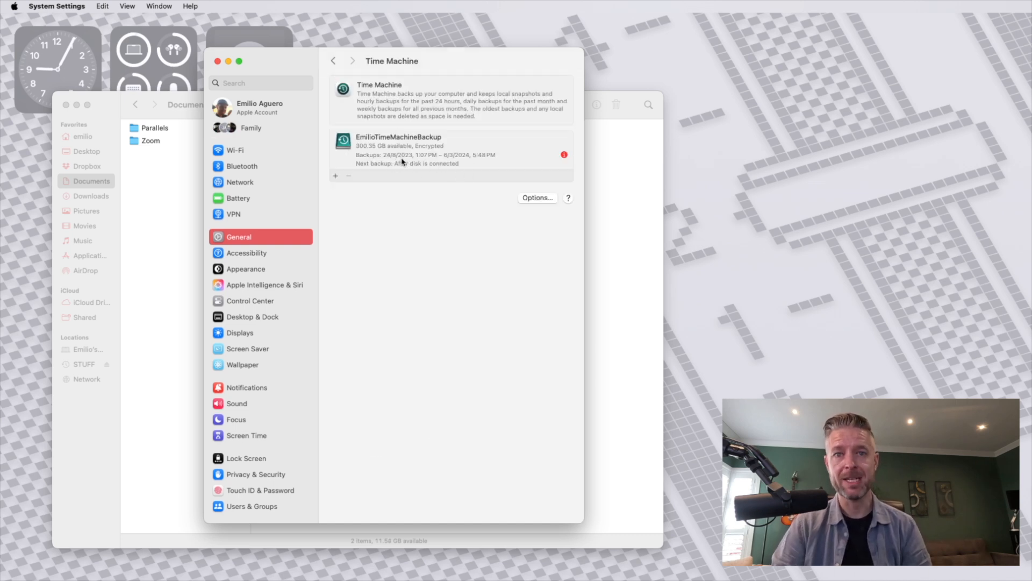
{"action": "mouse_move", "coordinate": [366, 105]}
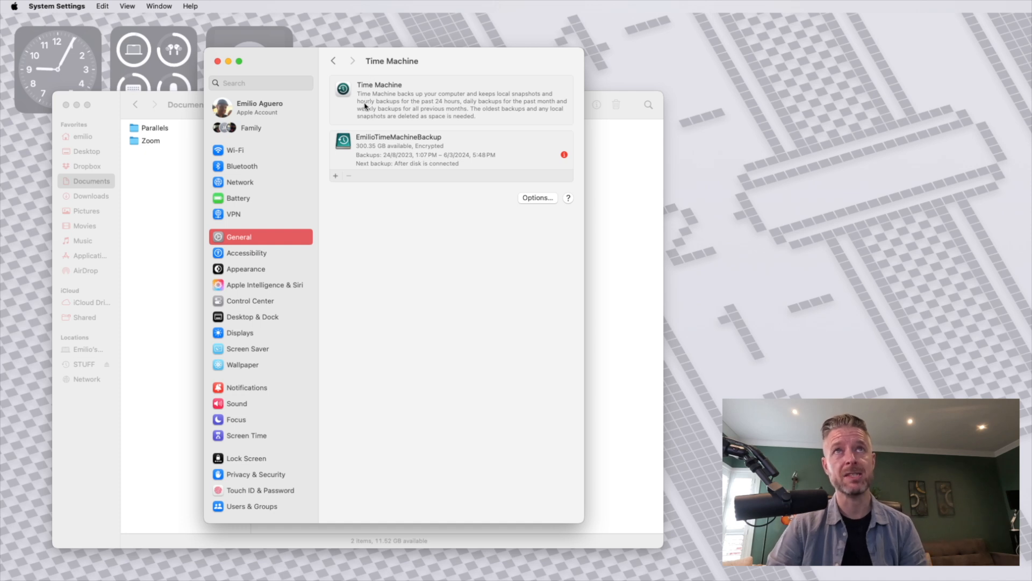
{"action": "mouse_move", "coordinate": [435, 124]}
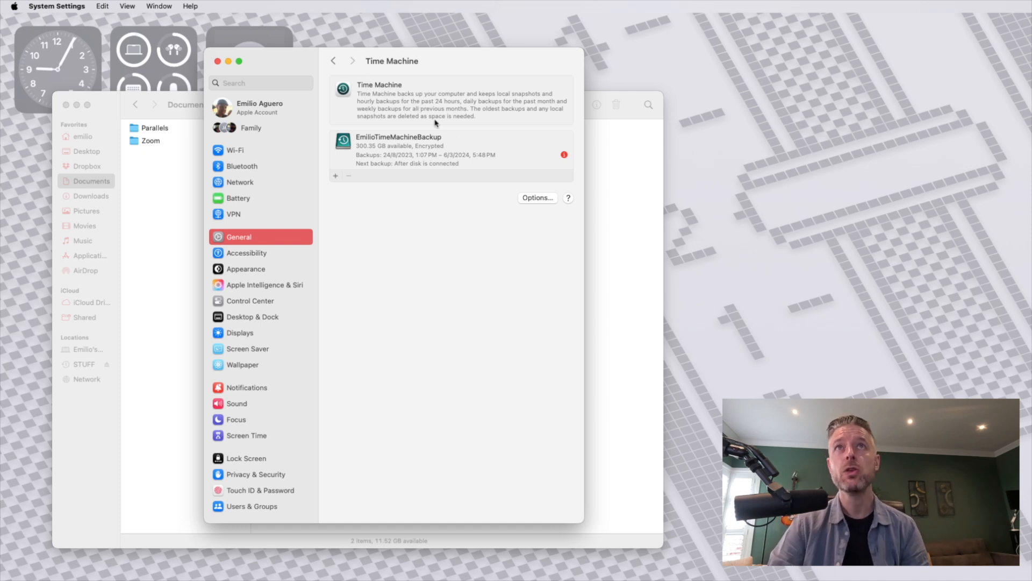
{"action": "mouse_move", "coordinate": [478, 147]}
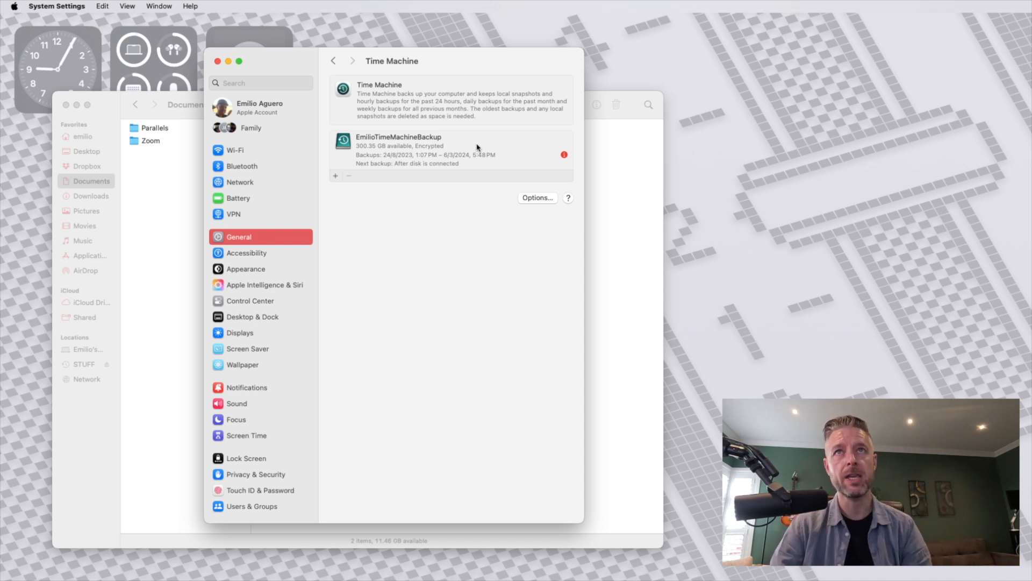
{"action": "left_click", "coordinate": [537, 198]}
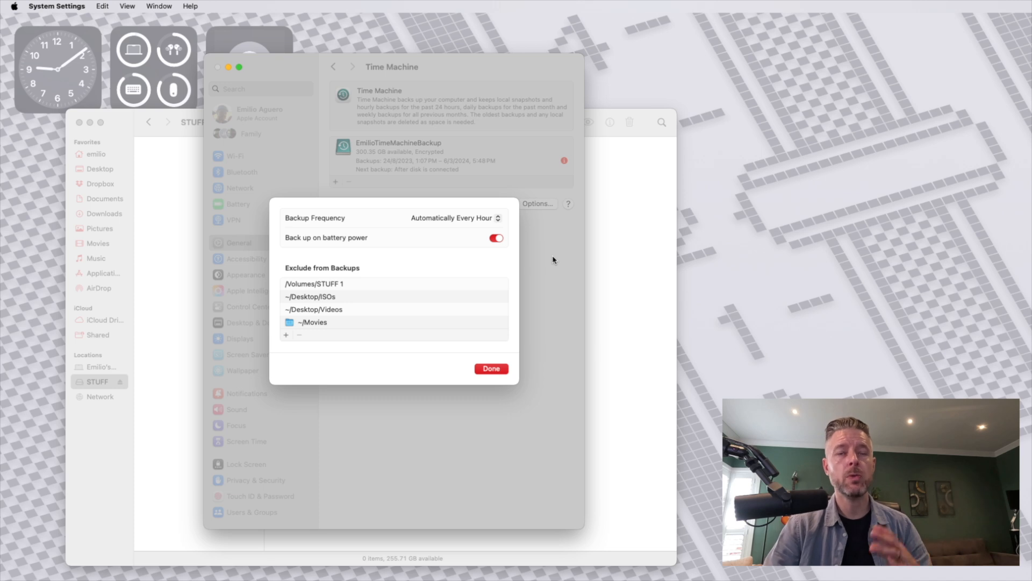
{"action": "mouse_move", "coordinate": [450, 227]}
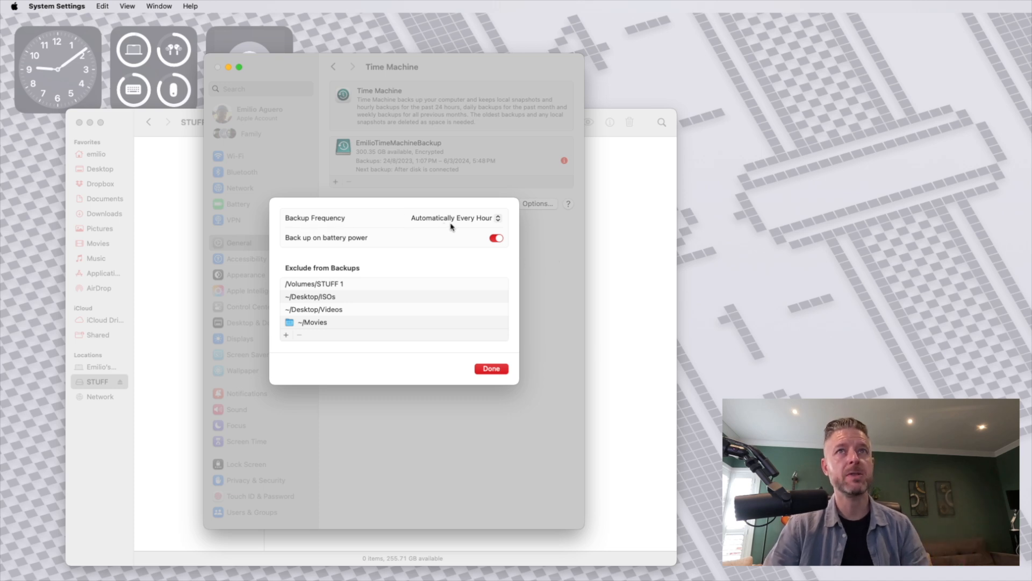
Review the backup frequency choices and keep Automatically Every Hour.
{"action": "left_click", "coordinate": [454, 218]}
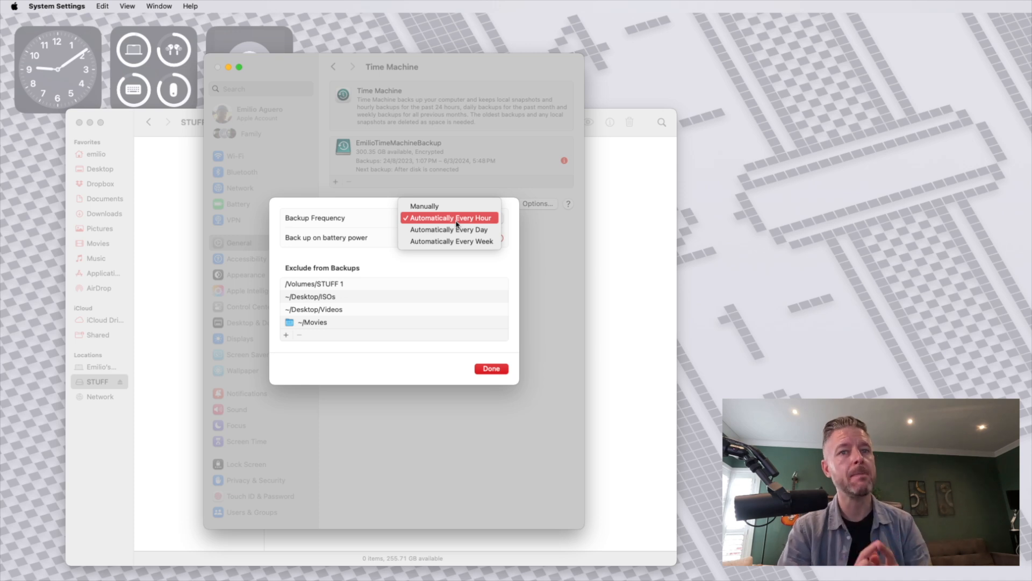
{"action": "mouse_move", "coordinate": [449, 229]}
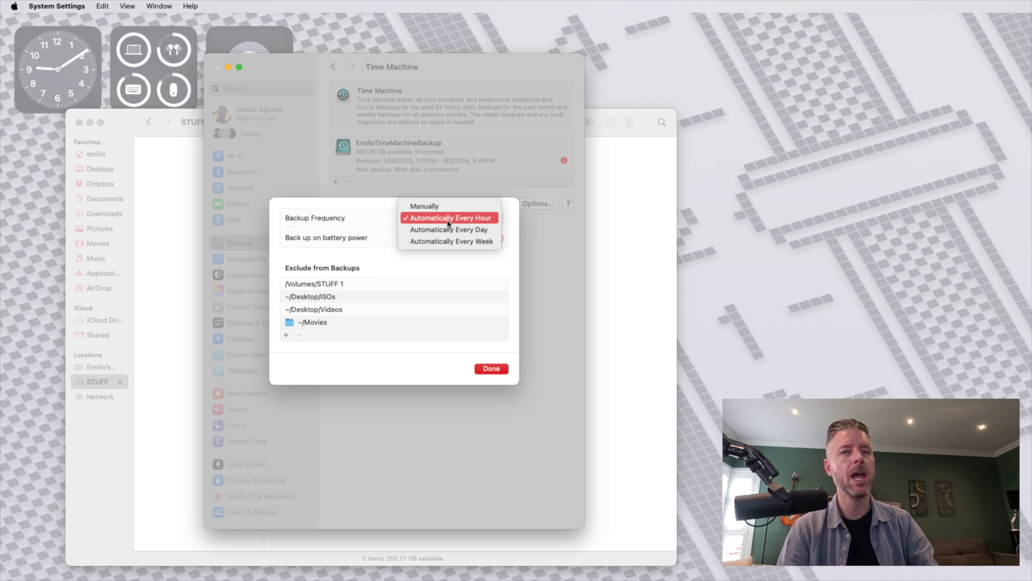
{"action": "left_click", "coordinate": [453, 217]}
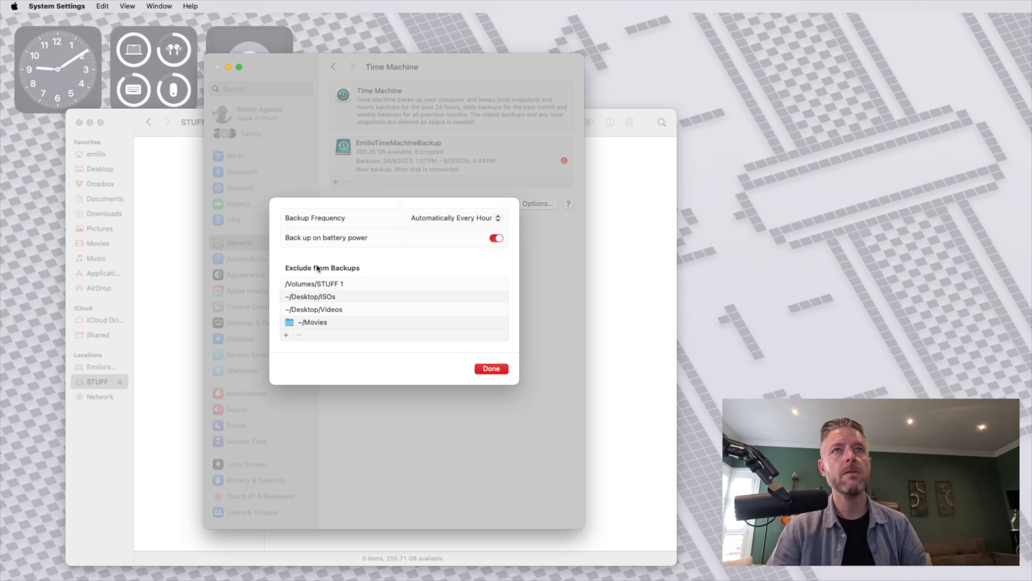
{"action": "mouse_move", "coordinate": [365, 257]}
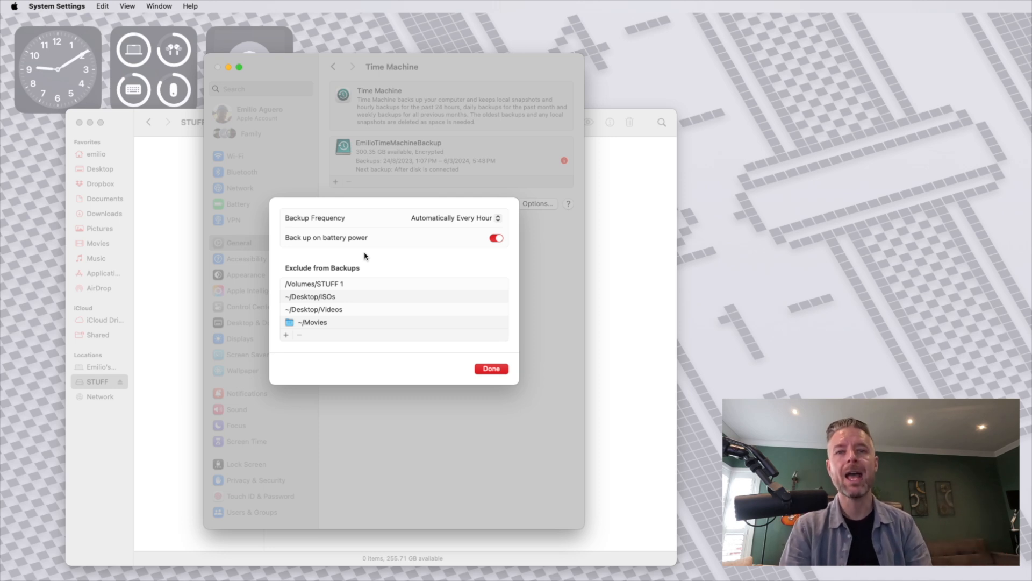
{"action": "mouse_move", "coordinate": [463, 246]}
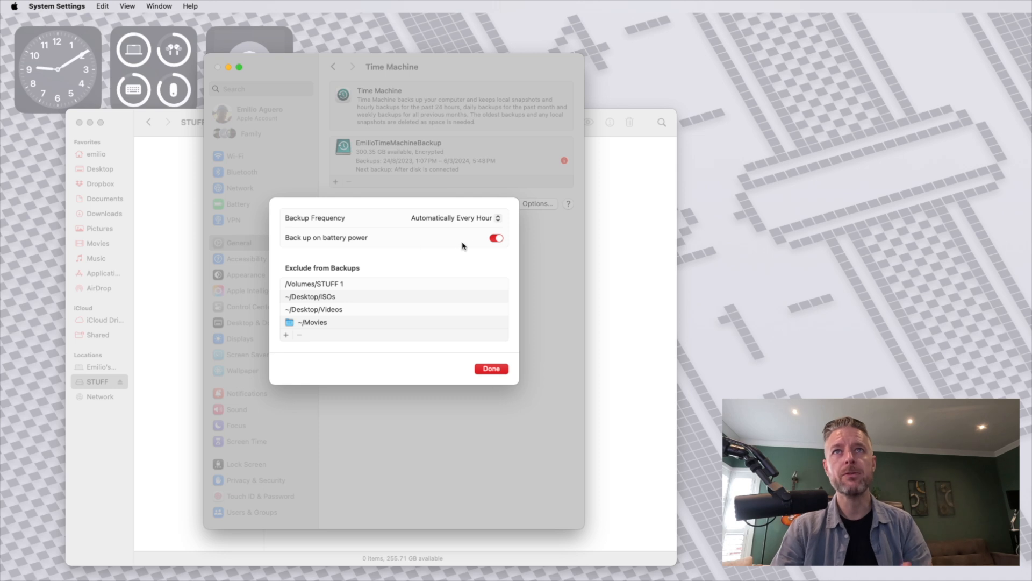
{"action": "mouse_move", "coordinate": [474, 245]}
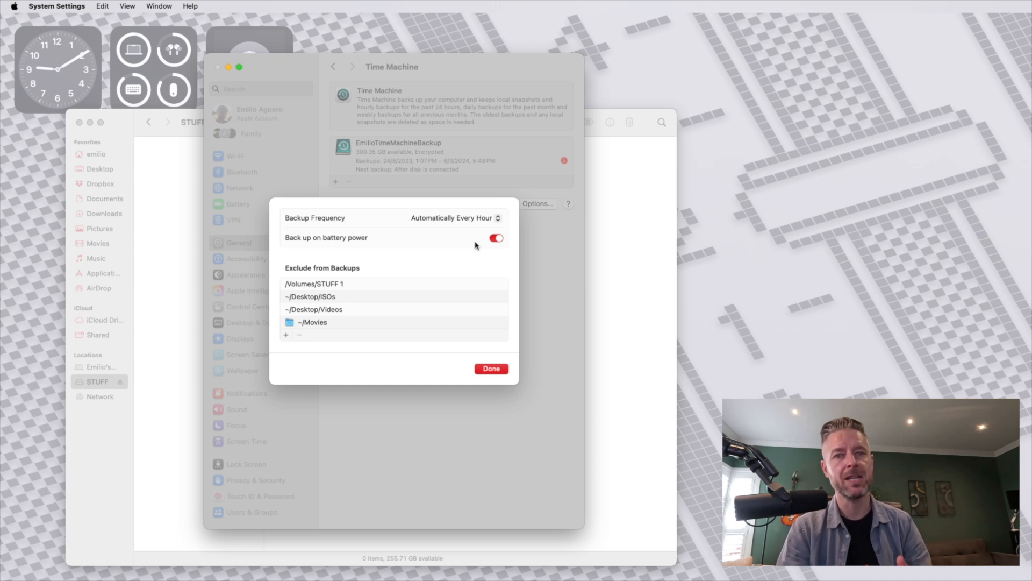
{"action": "mouse_move", "coordinate": [316, 305]}
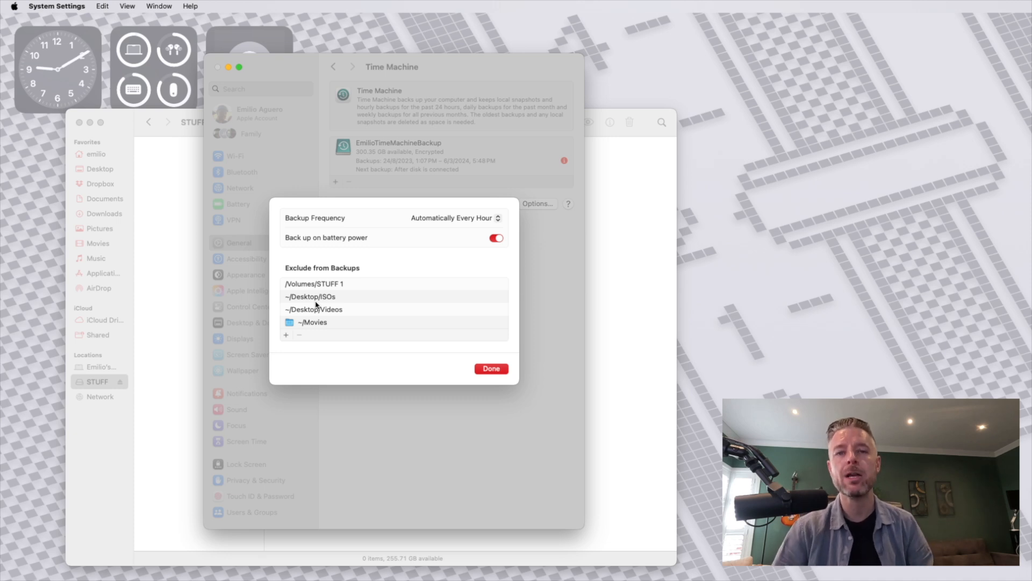
{"action": "mouse_move", "coordinate": [319, 305]}
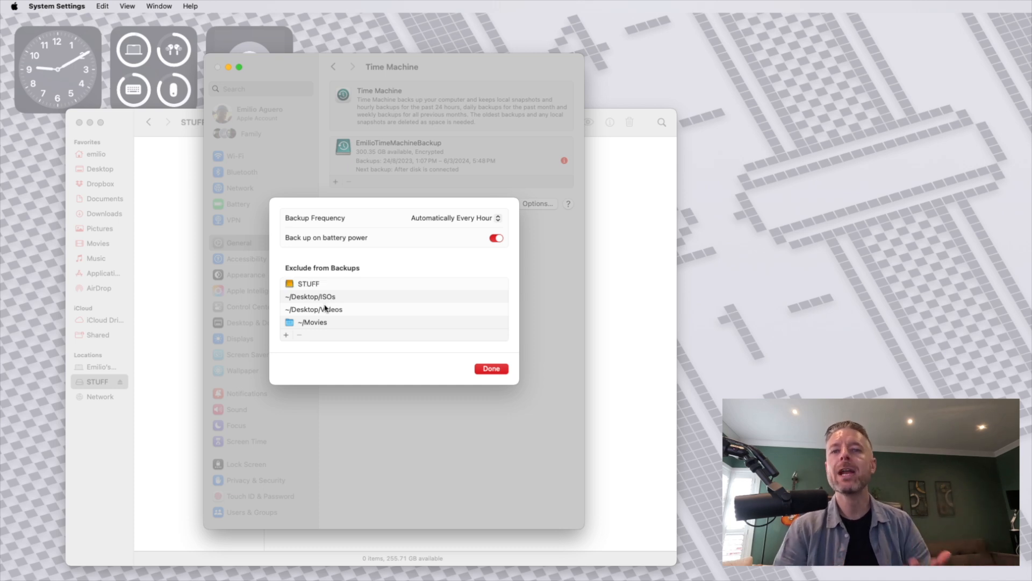
{"action": "mouse_move", "coordinate": [345, 321]}
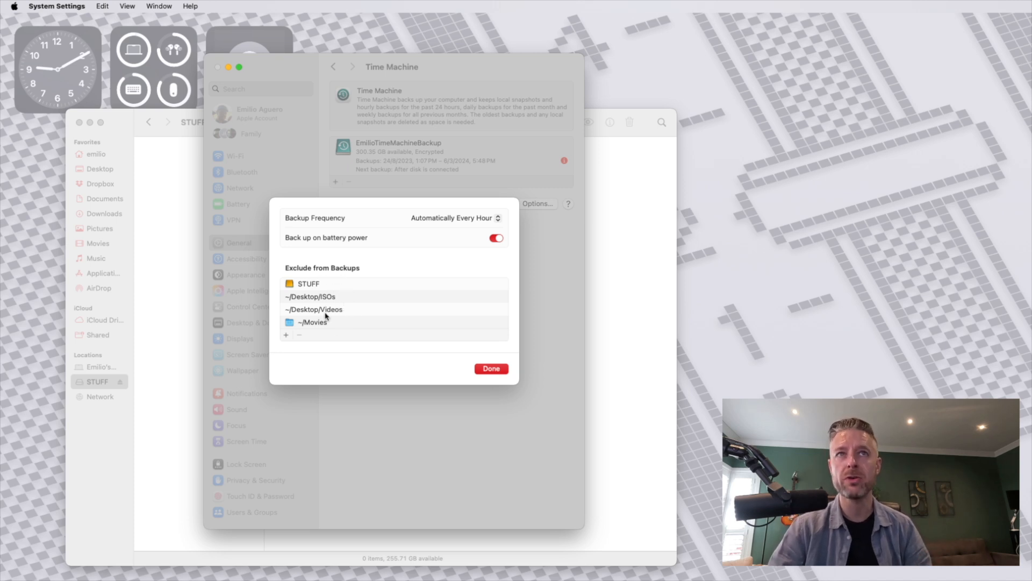
{"action": "mouse_move", "coordinate": [329, 315]}
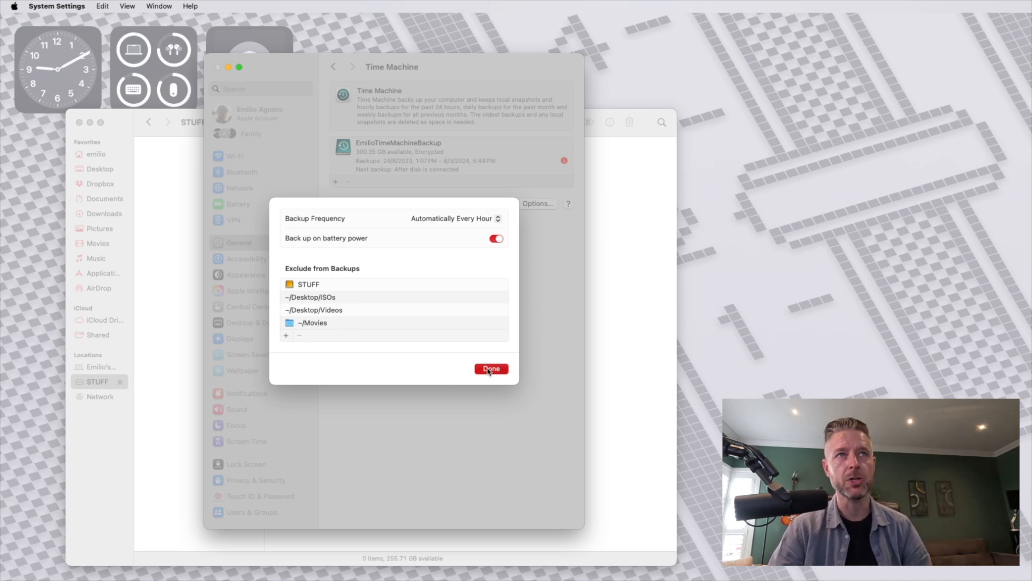
Close the options and choose STUFF to set up as an additional backup disk.
{"action": "left_click", "coordinate": [490, 369]}
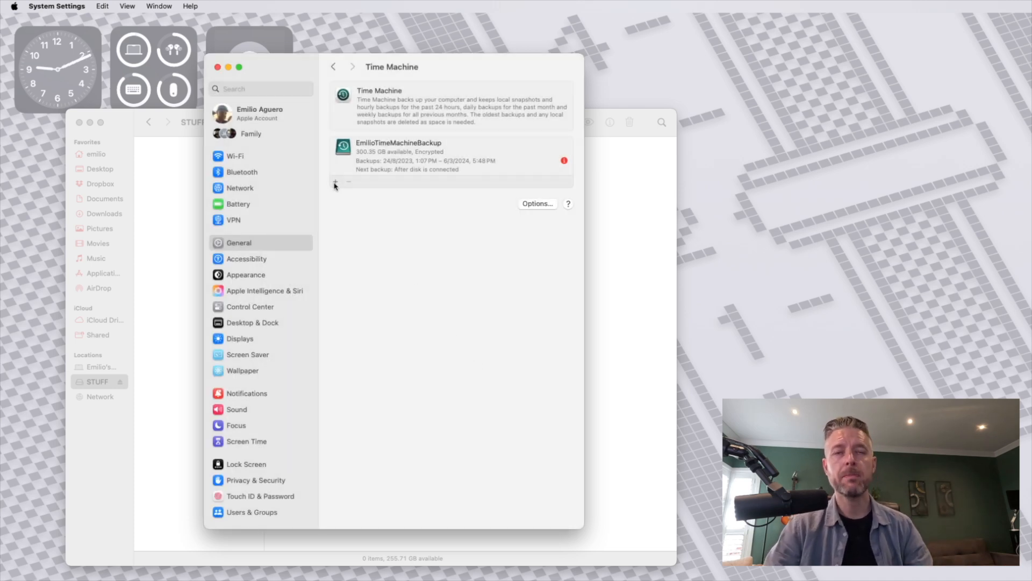
{"action": "left_click", "coordinate": [336, 183]}
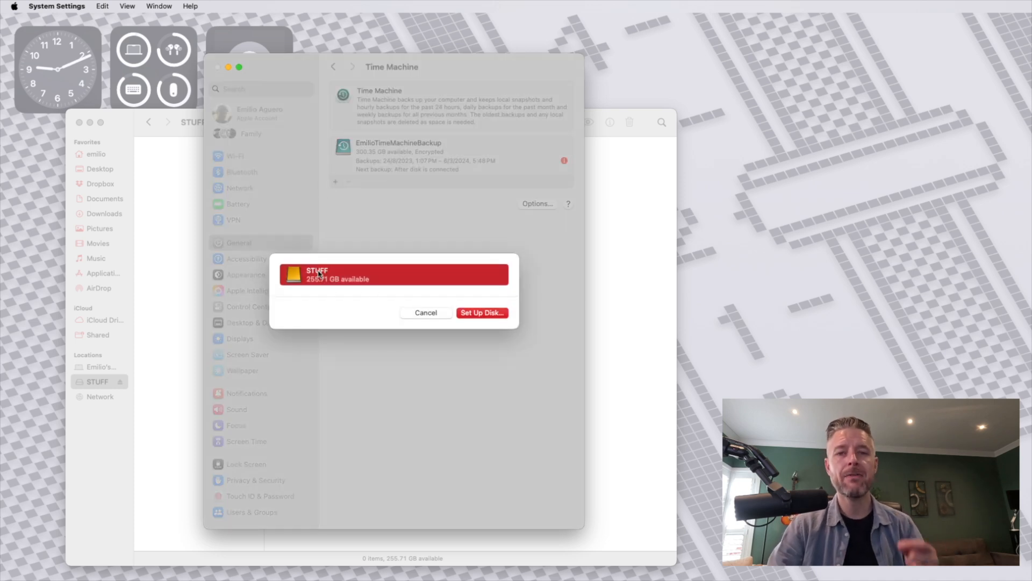
{"action": "mouse_move", "coordinate": [336, 290]}
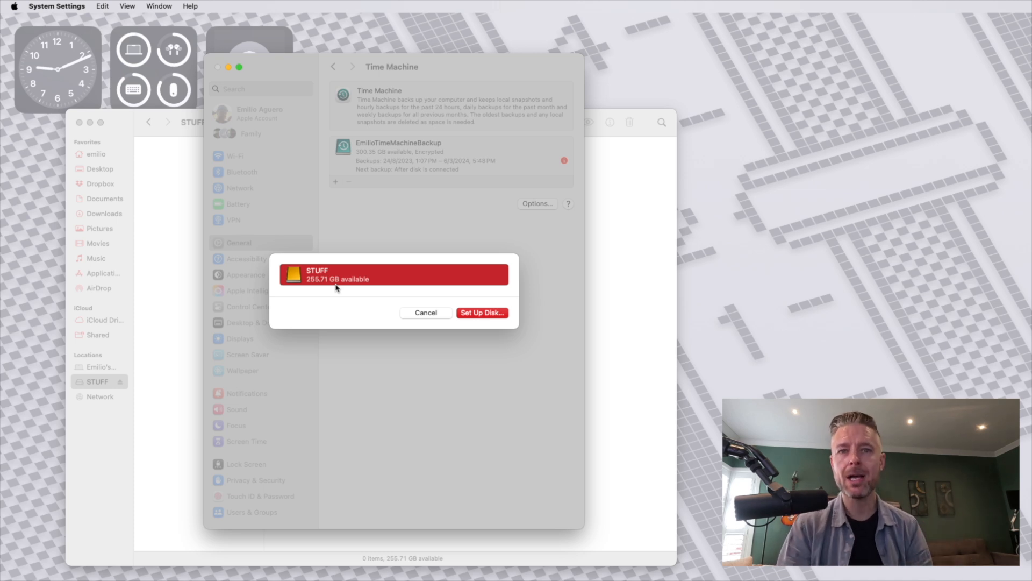
{"action": "mouse_move", "coordinate": [362, 289]}
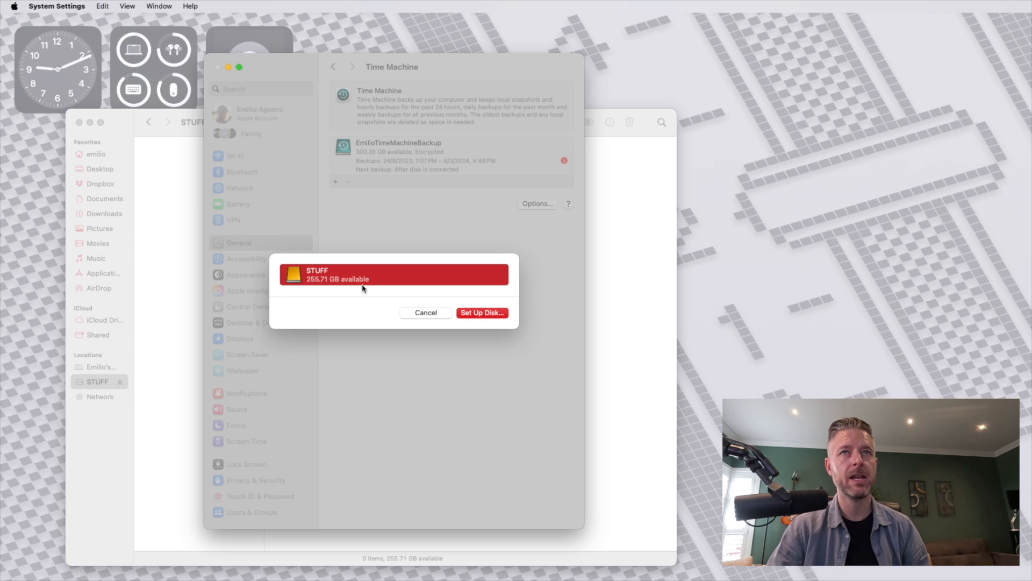
{"action": "mouse_move", "coordinate": [384, 297]}
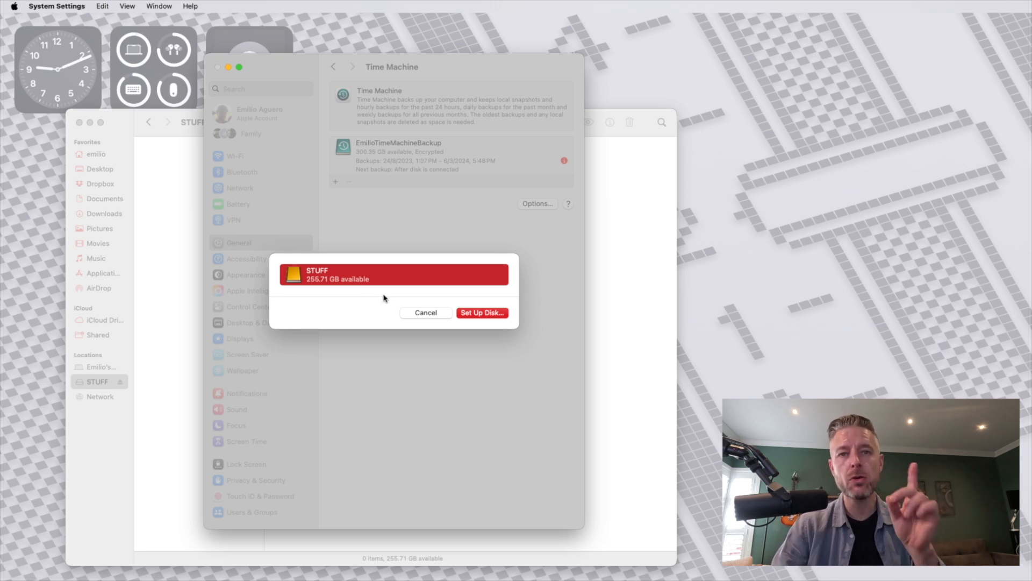
{"action": "mouse_move", "coordinate": [416, 311]}
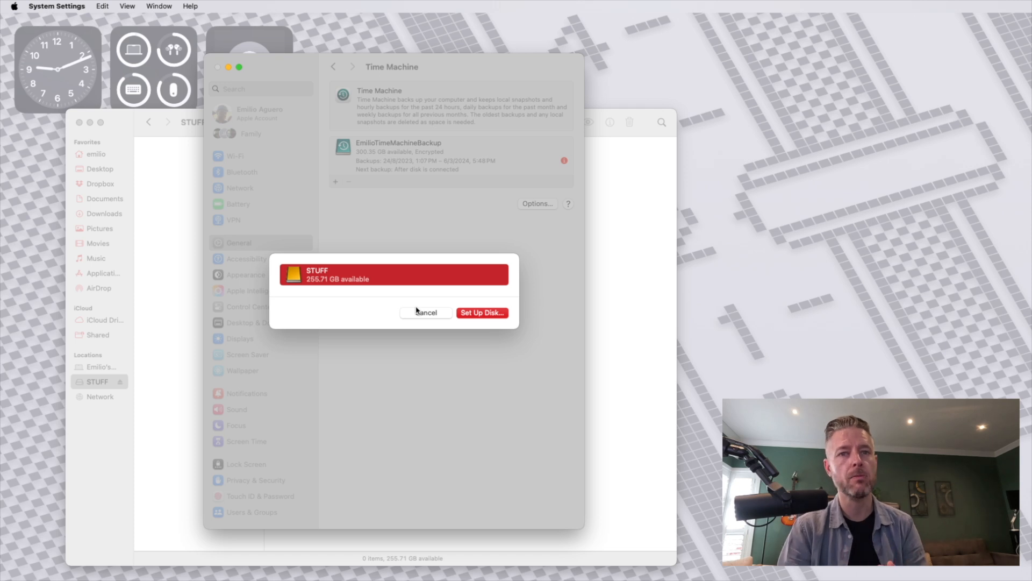
{"action": "mouse_move", "coordinate": [342, 279]}
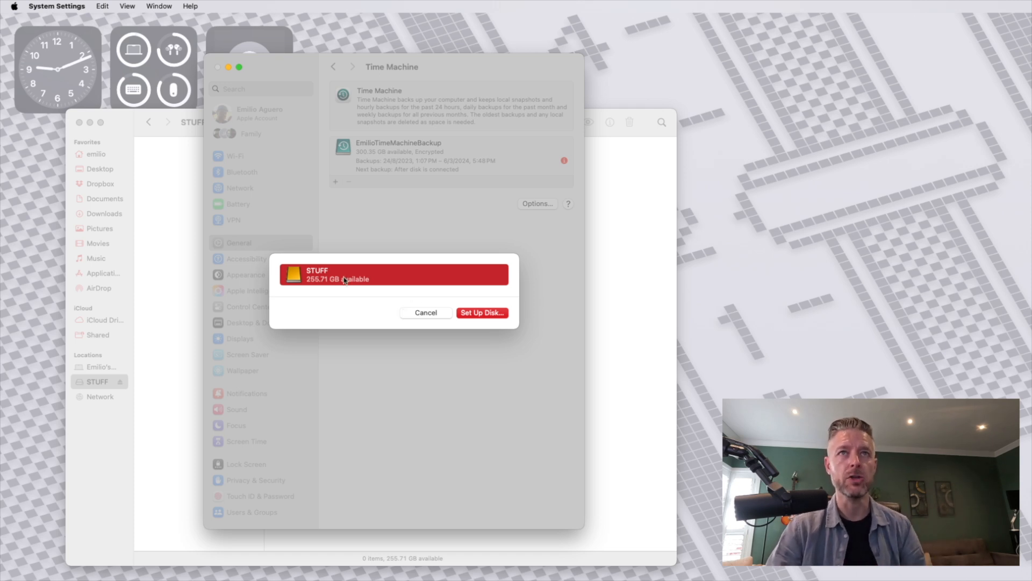
{"action": "mouse_move", "coordinate": [480, 316]}
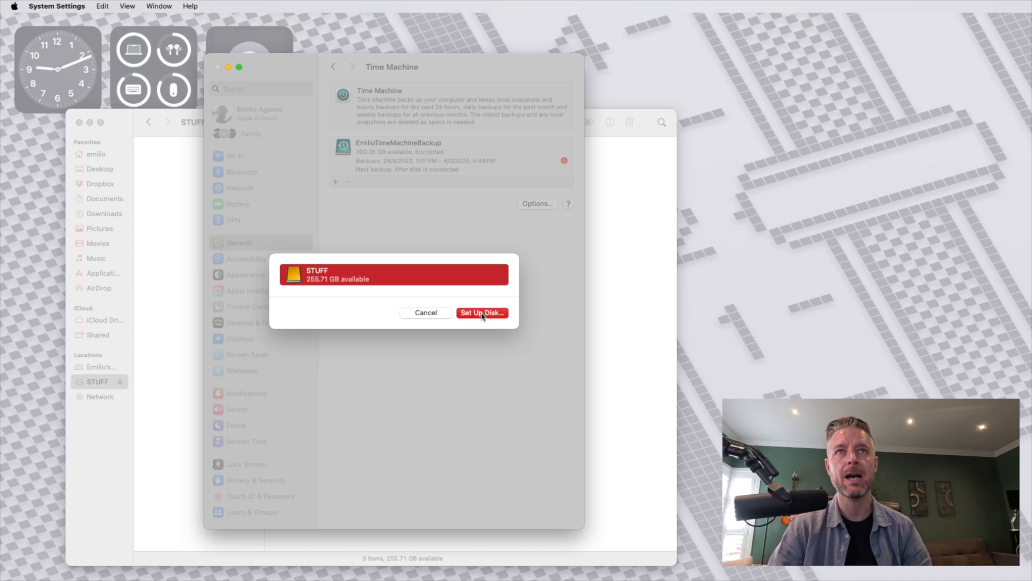
{"action": "left_click", "coordinate": [482, 313]}
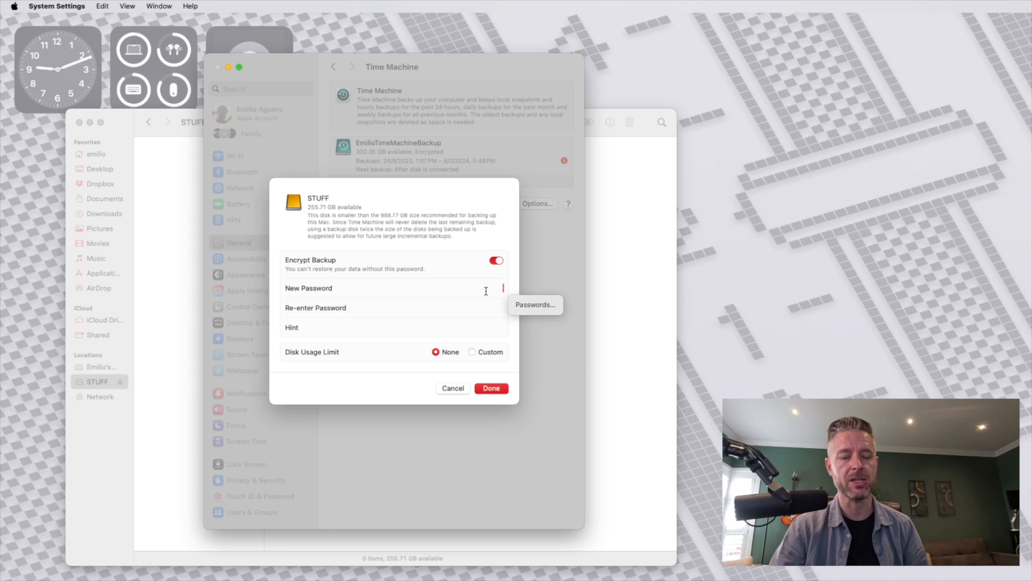
Keep Encrypt Backup on and enter the password with the hint 'this is a hint'.
{"action": "left_click", "coordinate": [496, 260]}
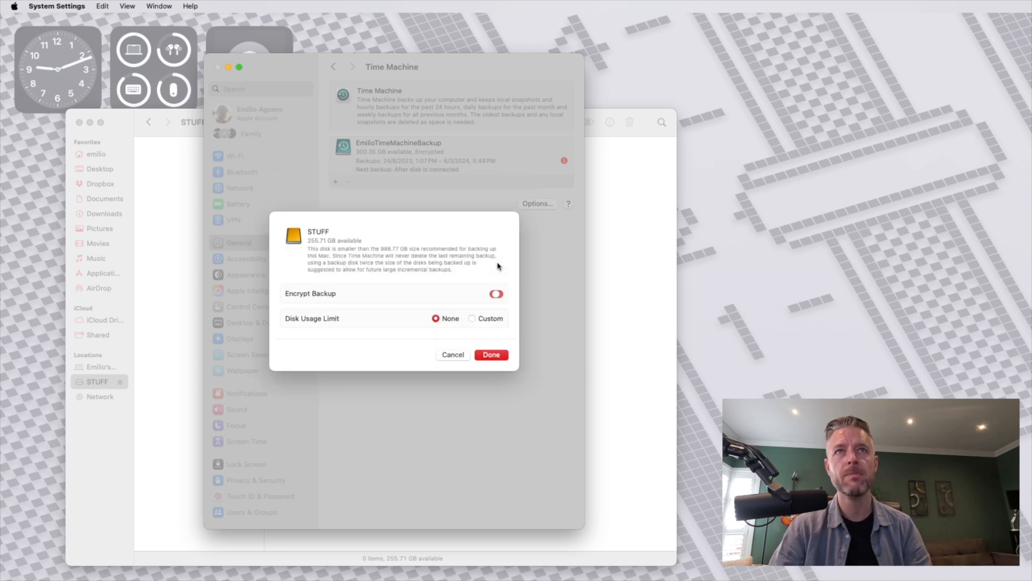
{"action": "left_click", "coordinate": [496, 293]}
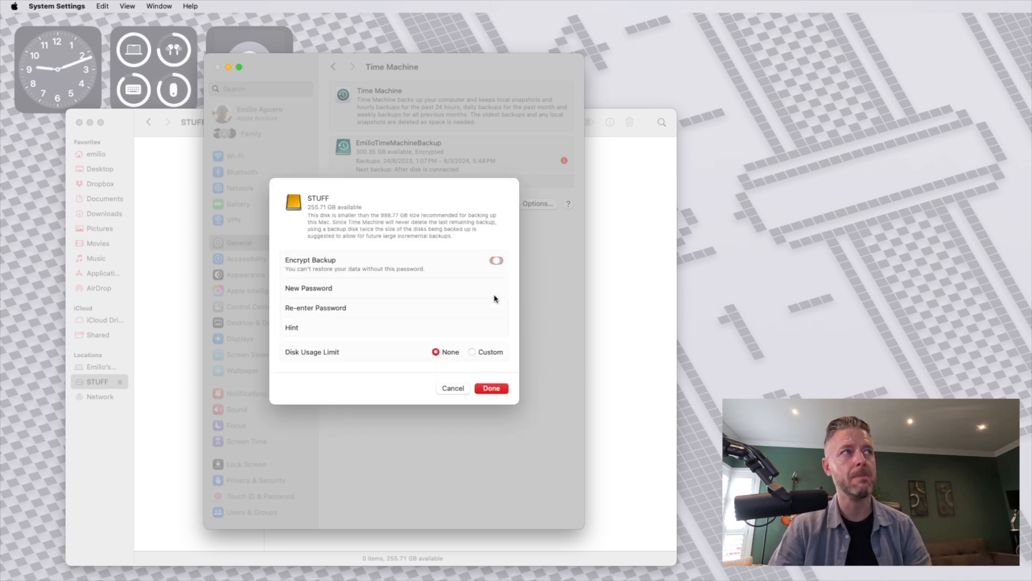
{"action": "left_click", "coordinate": [495, 259]}
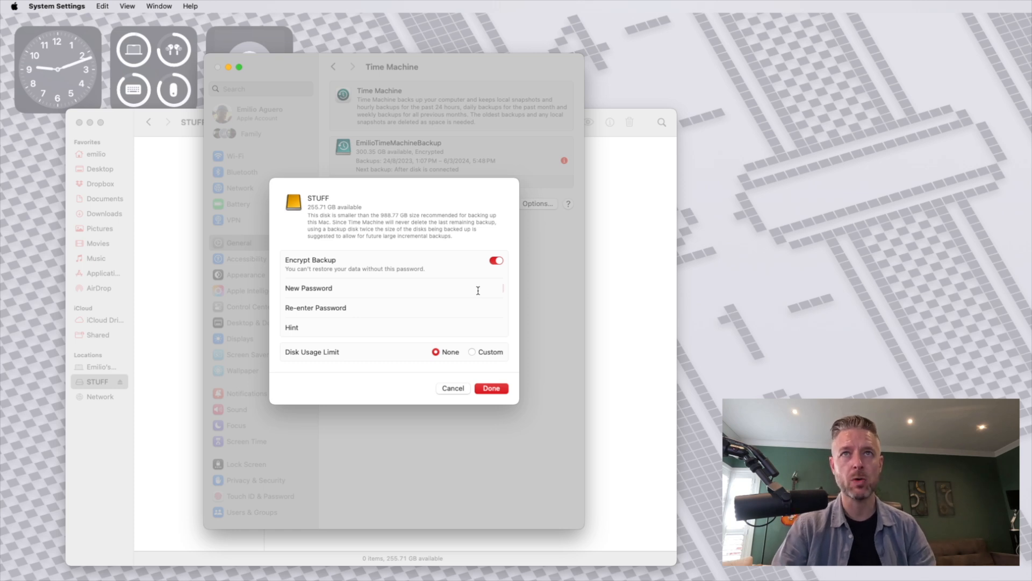
{"action": "type", "text": "this is a h"}
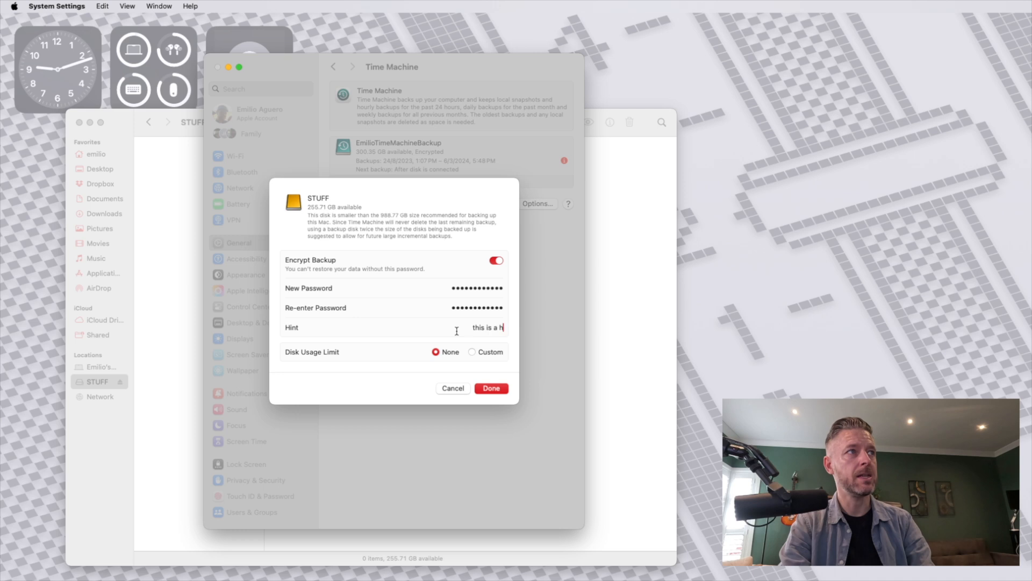
{"action": "type", "text": "int"}
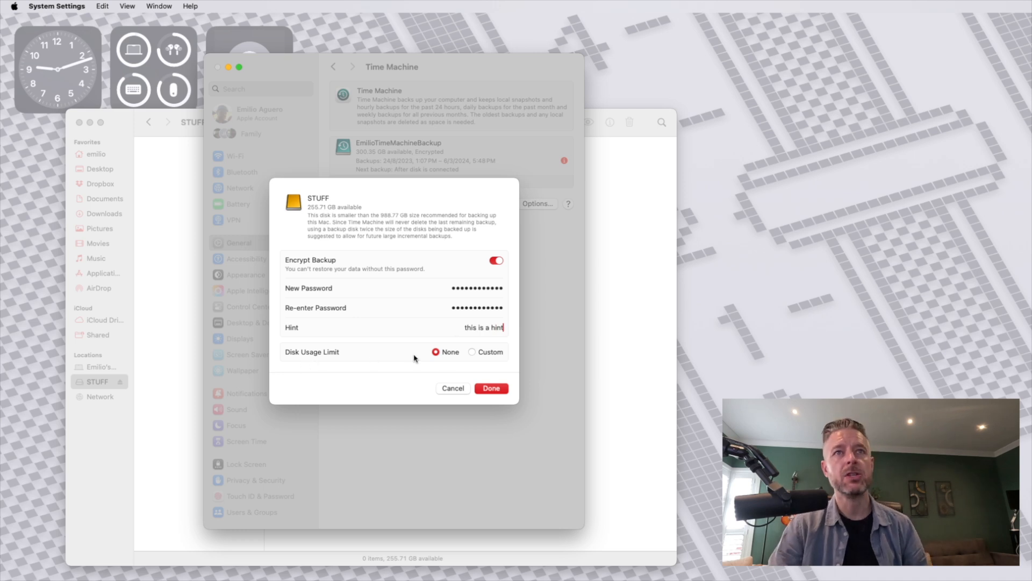
{"action": "mouse_move", "coordinate": [475, 354]}
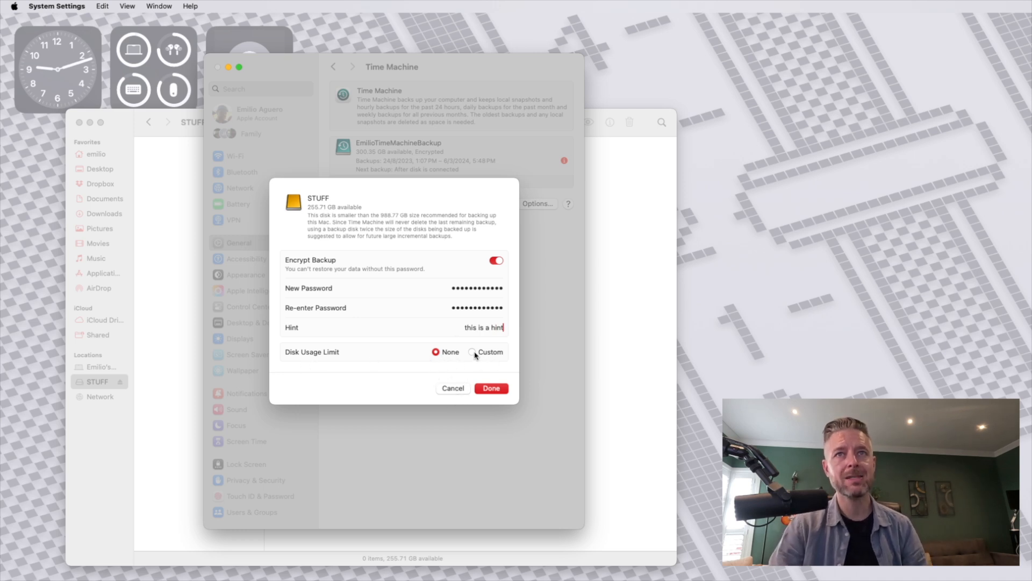
Try a custom disk usage limit, then set the limit back to None.
{"action": "left_click", "coordinate": [475, 352]}
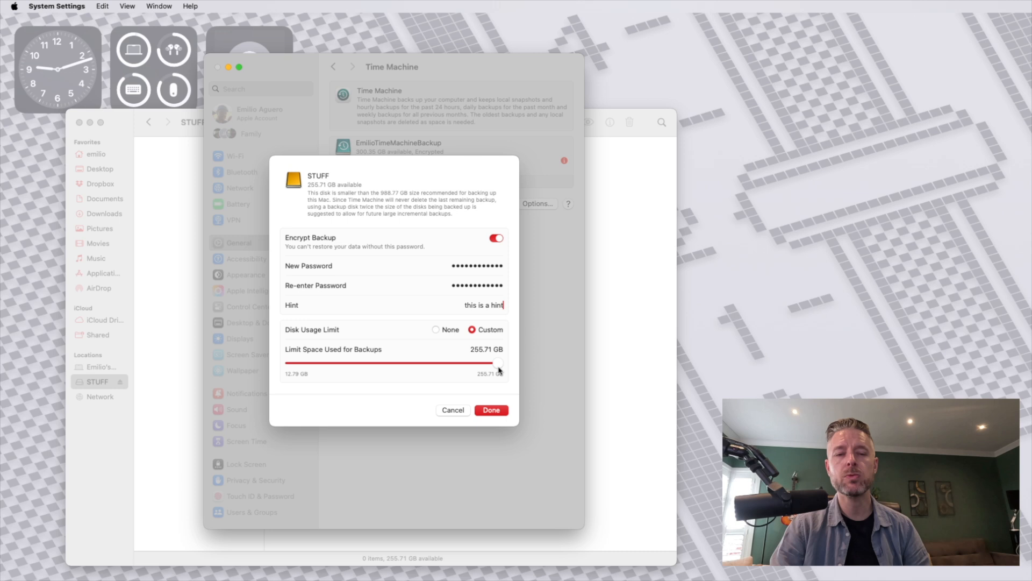
{"action": "mouse_move", "coordinate": [498, 368]}
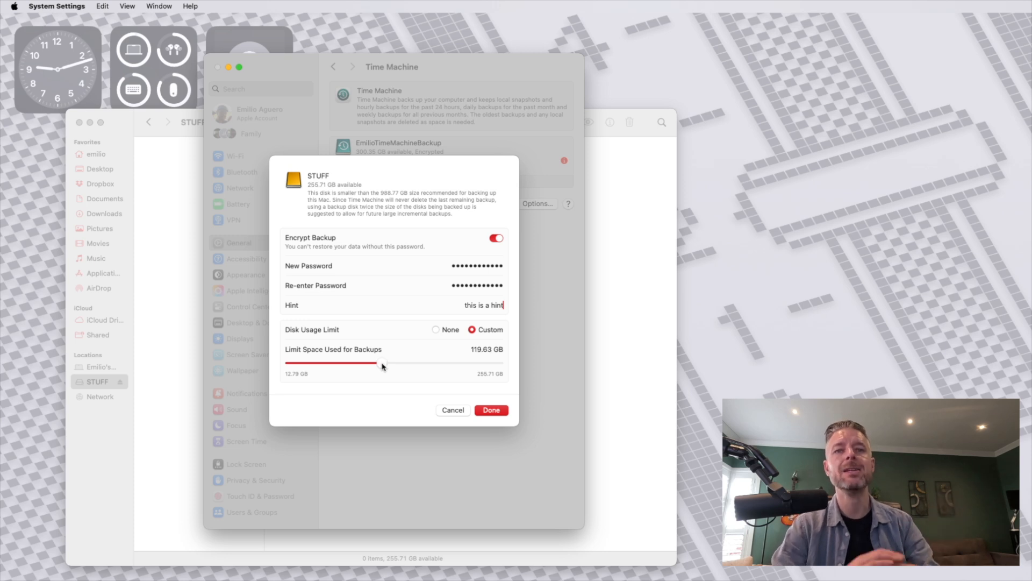
{"action": "left_click", "coordinate": [436, 329]}
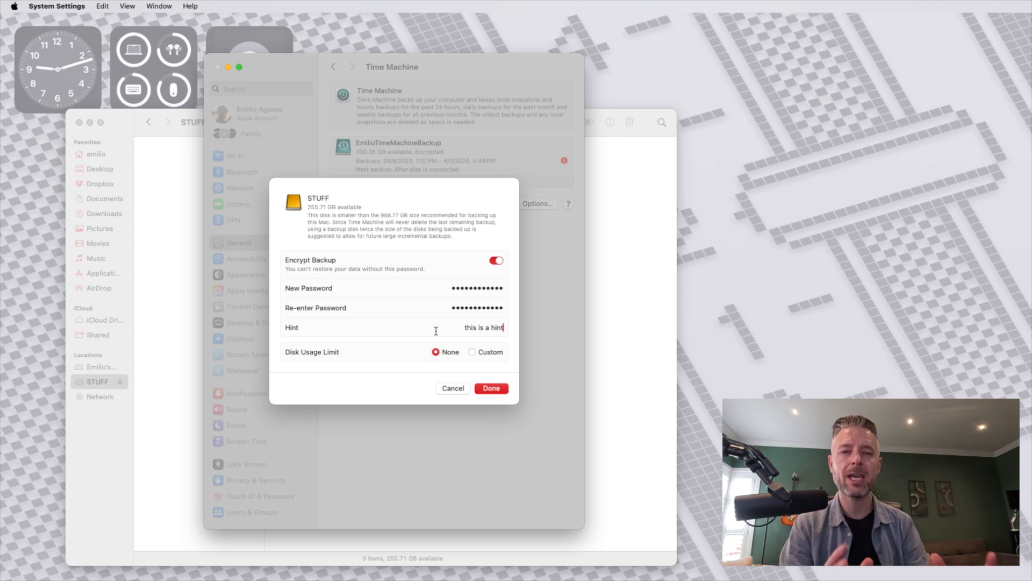
{"action": "mouse_move", "coordinate": [435, 298]}
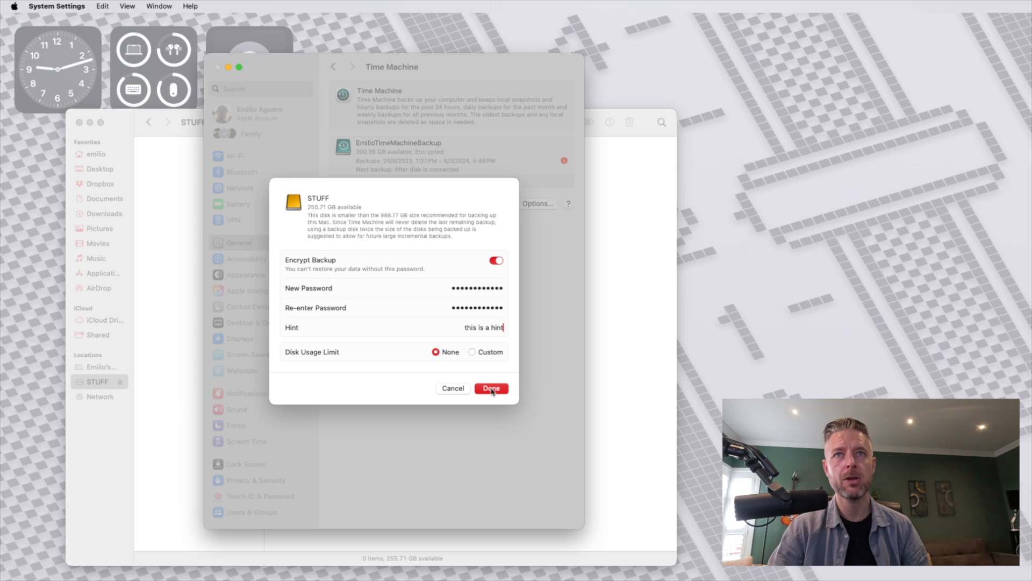
Confirm the setup so STUFF is listed as an encrypted hourly backup disk.
{"action": "left_click", "coordinate": [491, 388]}
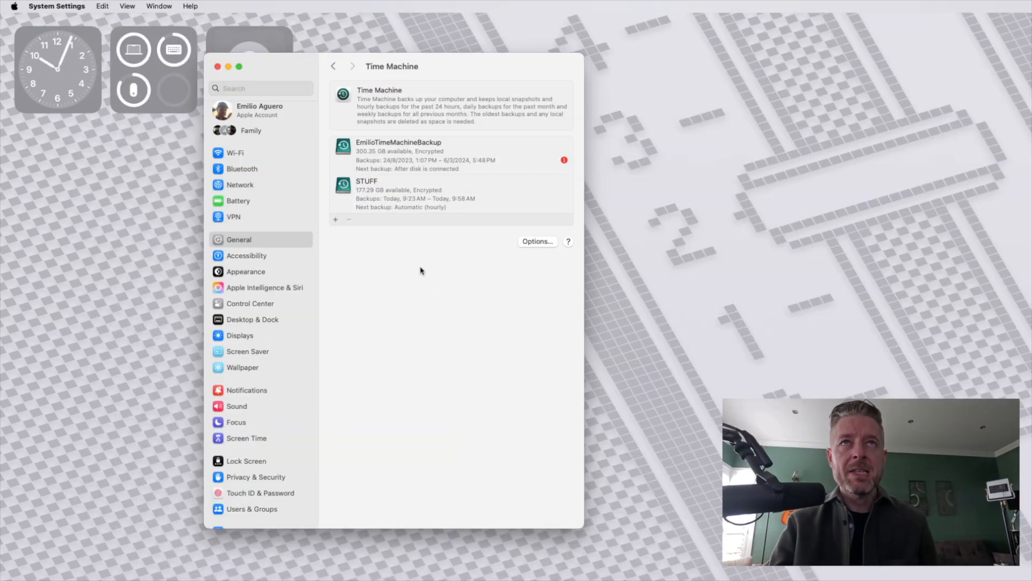
{"action": "left_click", "coordinate": [428, 193]}
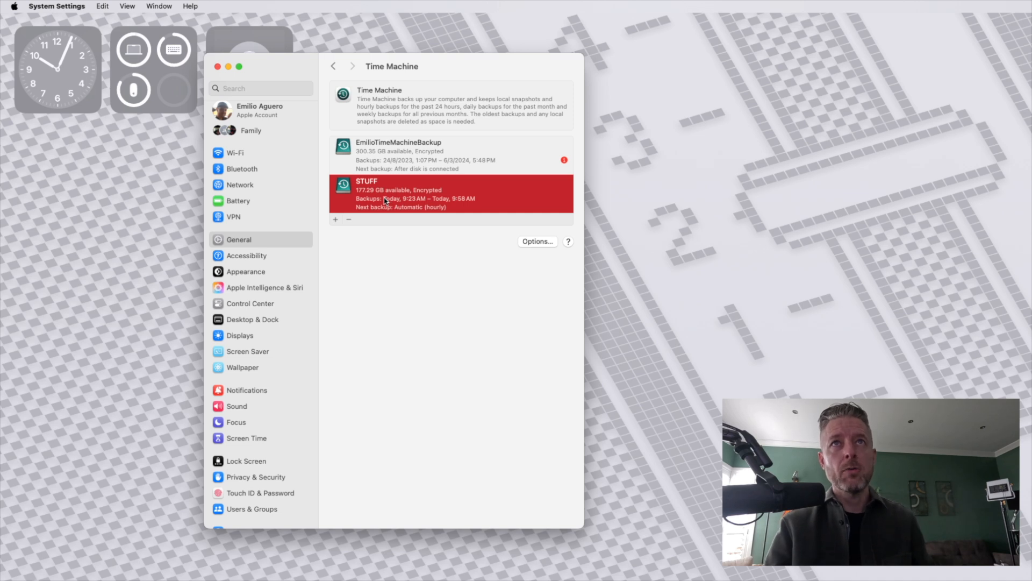
{"action": "mouse_move", "coordinate": [404, 212]}
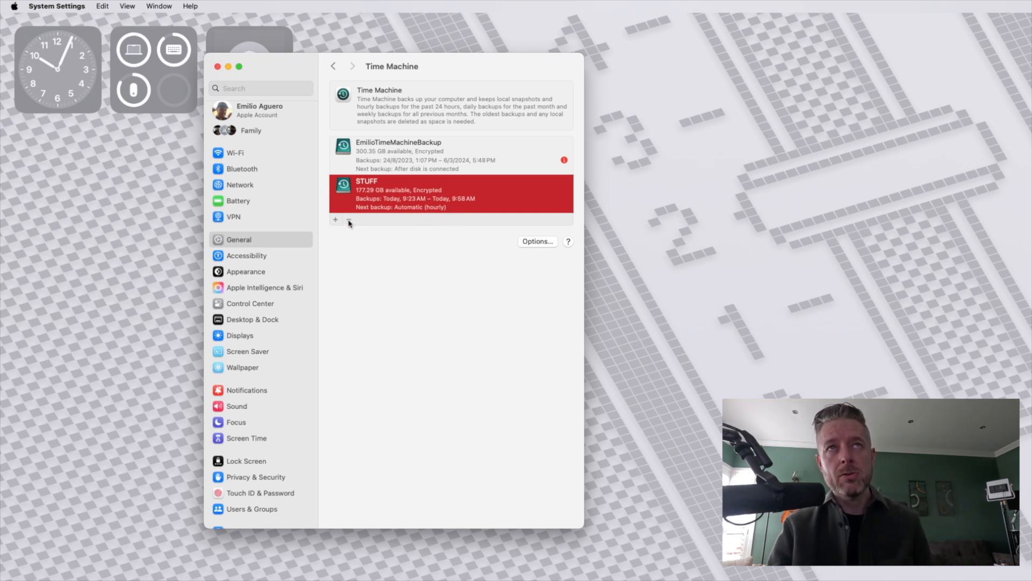
{"action": "left_click", "coordinate": [348, 219]}
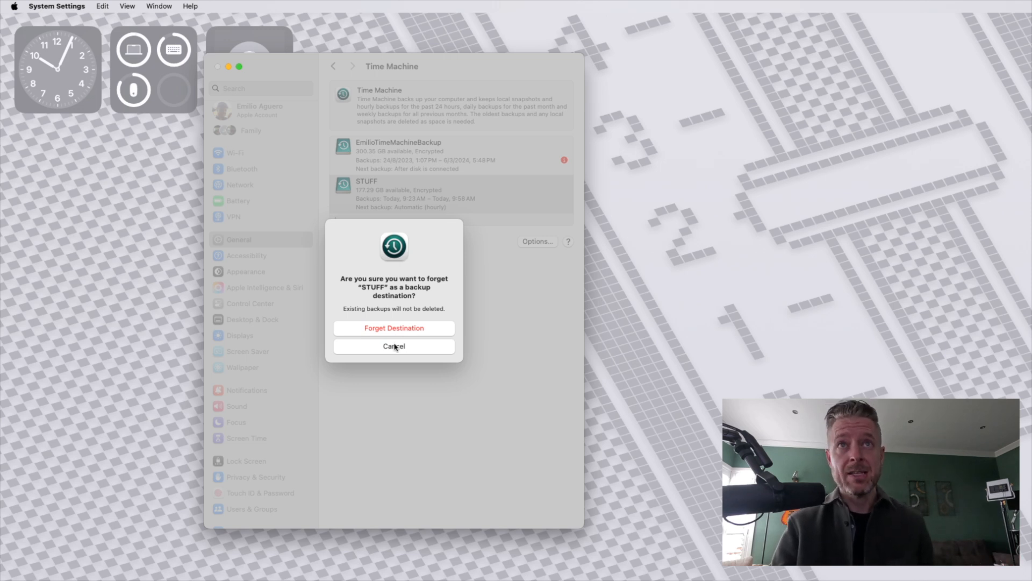
{"action": "left_click", "coordinate": [394, 345]}
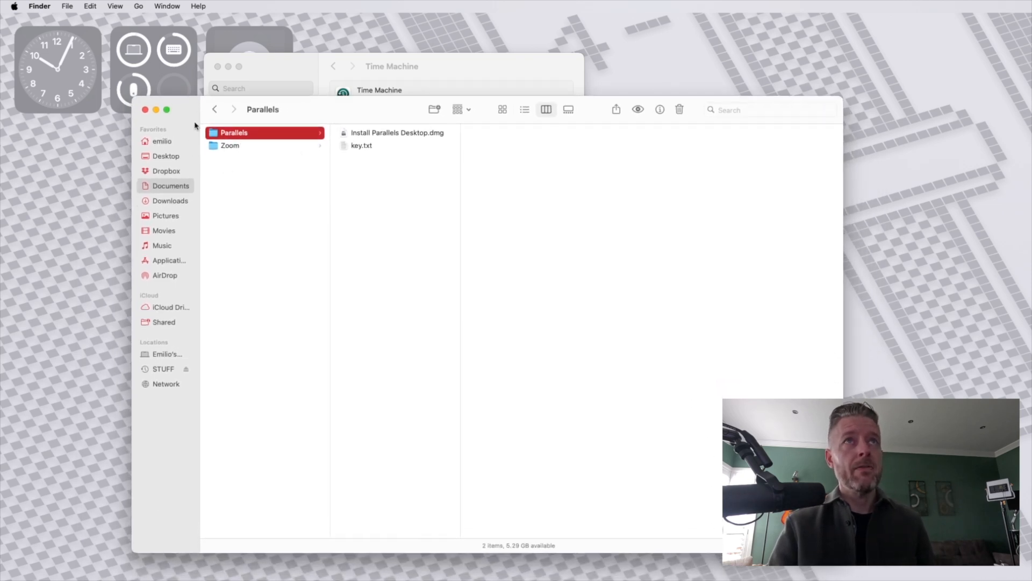
{"action": "mouse_move", "coordinate": [241, 159]}
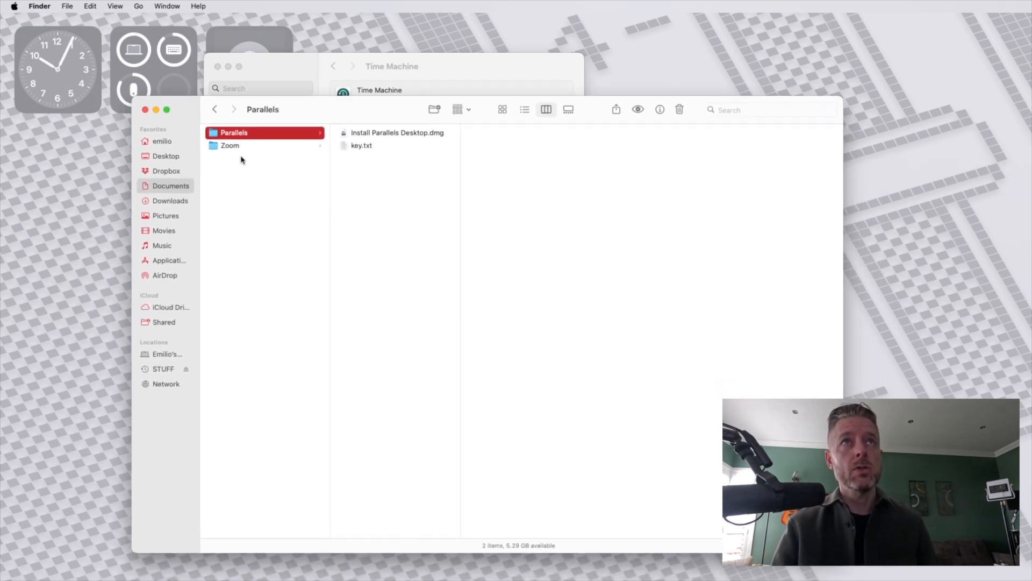
{"action": "mouse_move", "coordinate": [256, 152]}
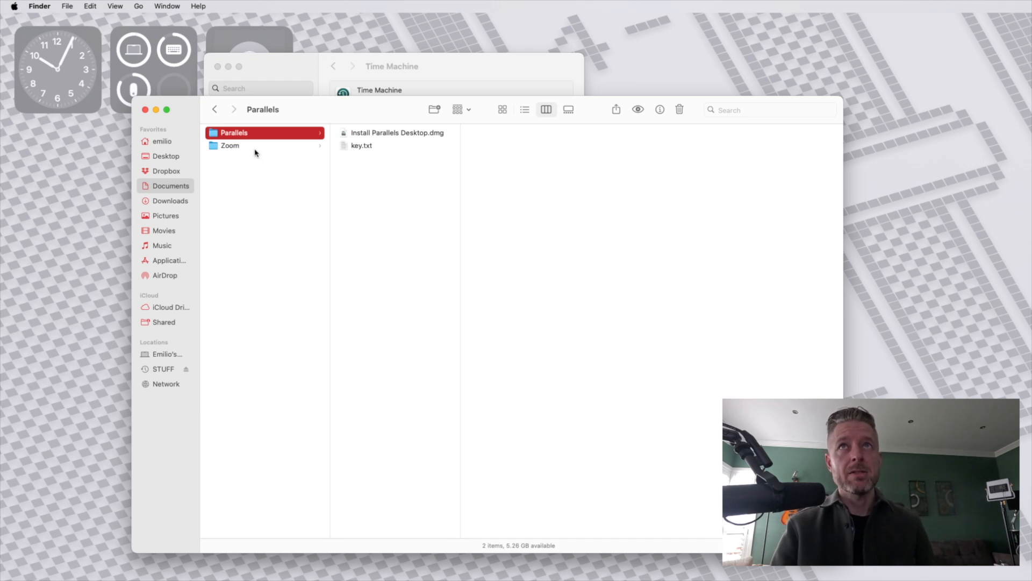
{"action": "mouse_move", "coordinate": [385, 189]}
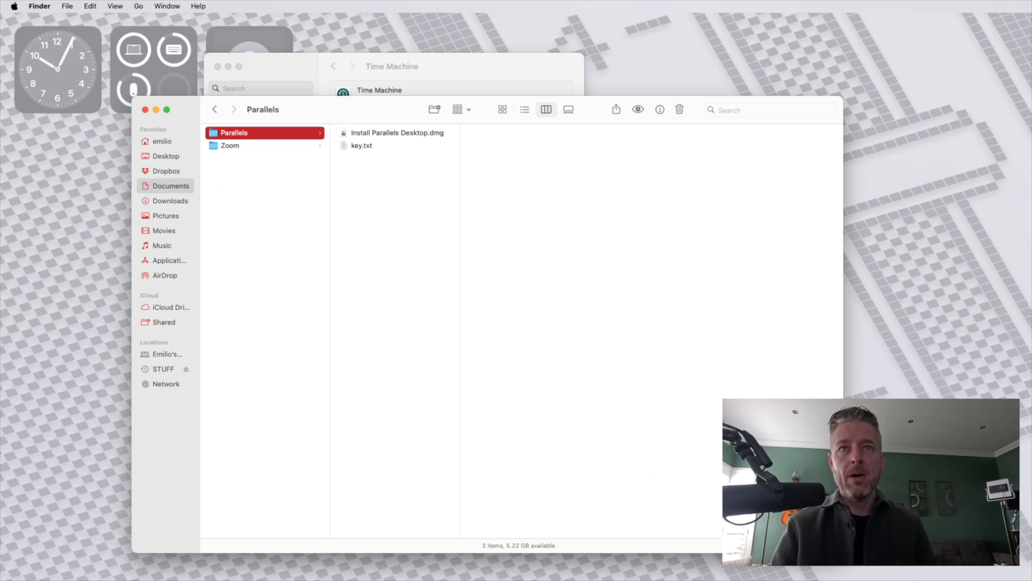
Select the Time Machine app in Finder's Applications folder.
{"action": "left_click", "coordinate": [170, 260]}
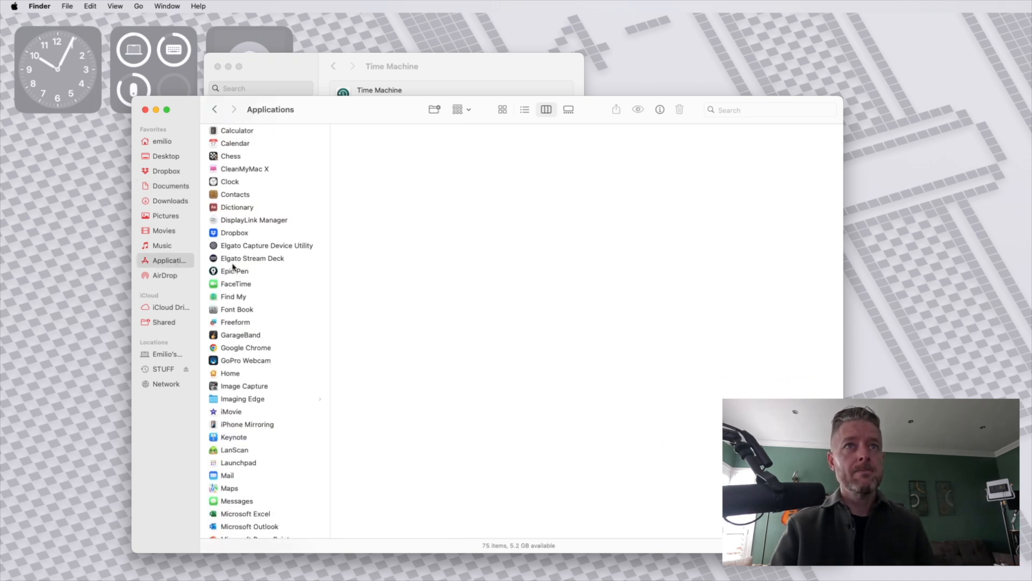
{"action": "scroll", "scroll_direction": "down", "scroll_amount": 3}
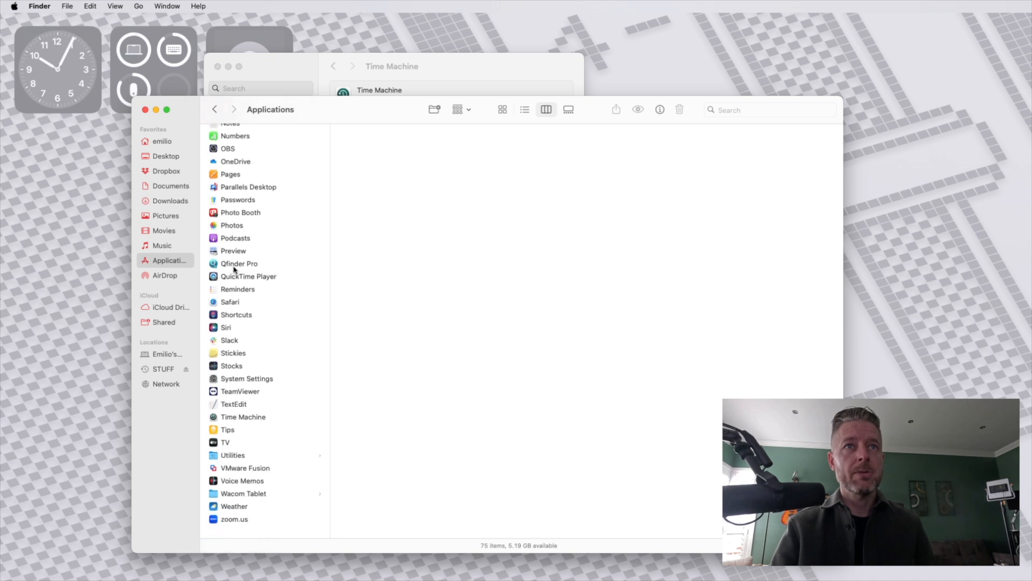
{"action": "left_click", "coordinate": [243, 423]}
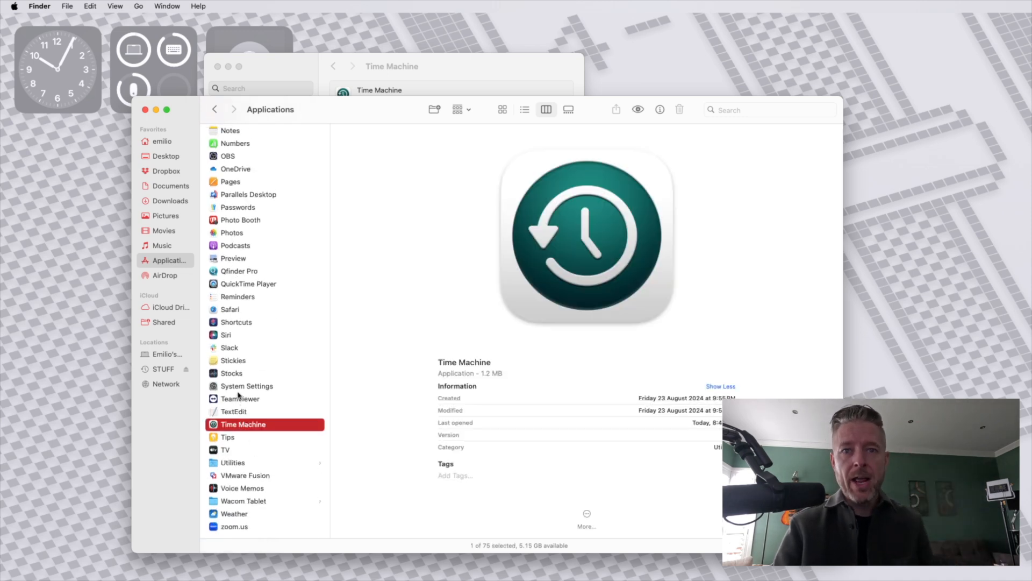
{"action": "mouse_move", "coordinate": [259, 339]}
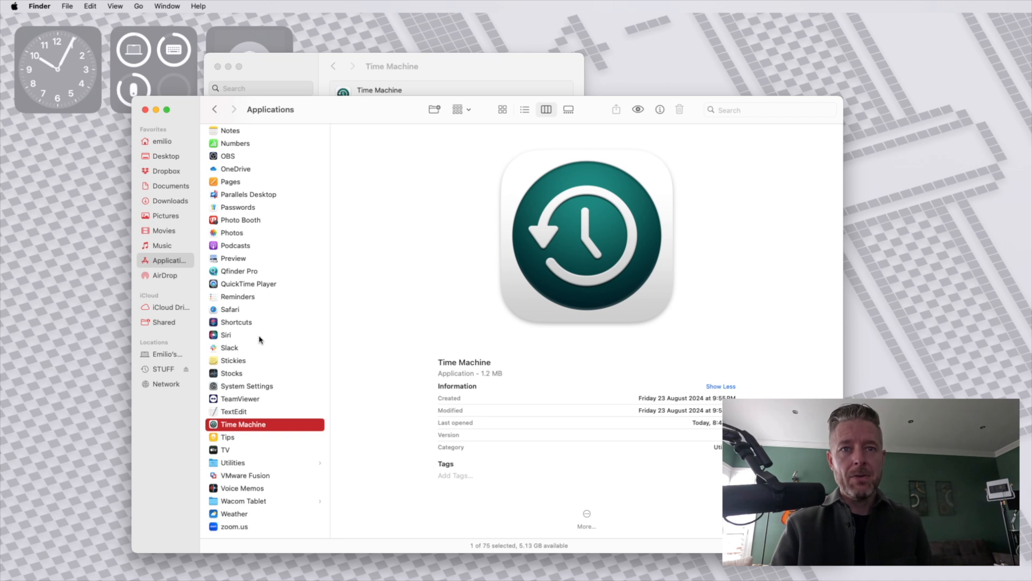
{"action": "mouse_move", "coordinate": [242, 428]}
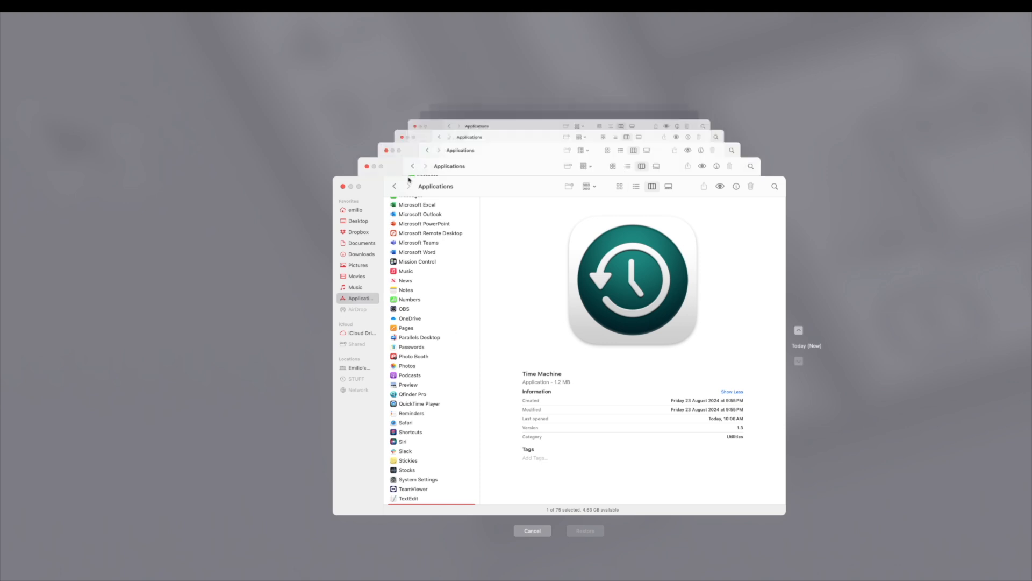
{"action": "mouse_move", "coordinate": [803, 353]}
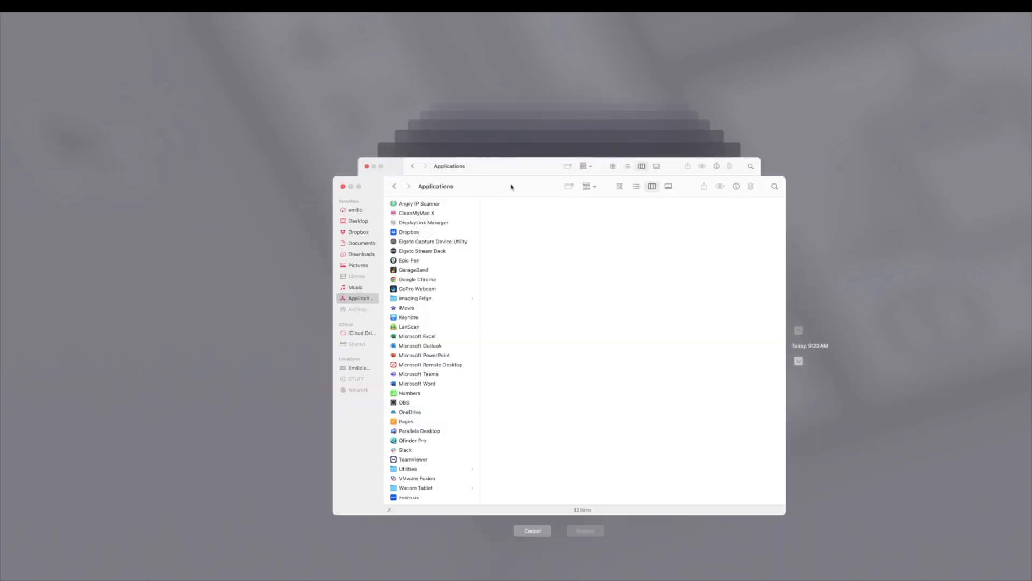
{"action": "mouse_move", "coordinate": [818, 357]}
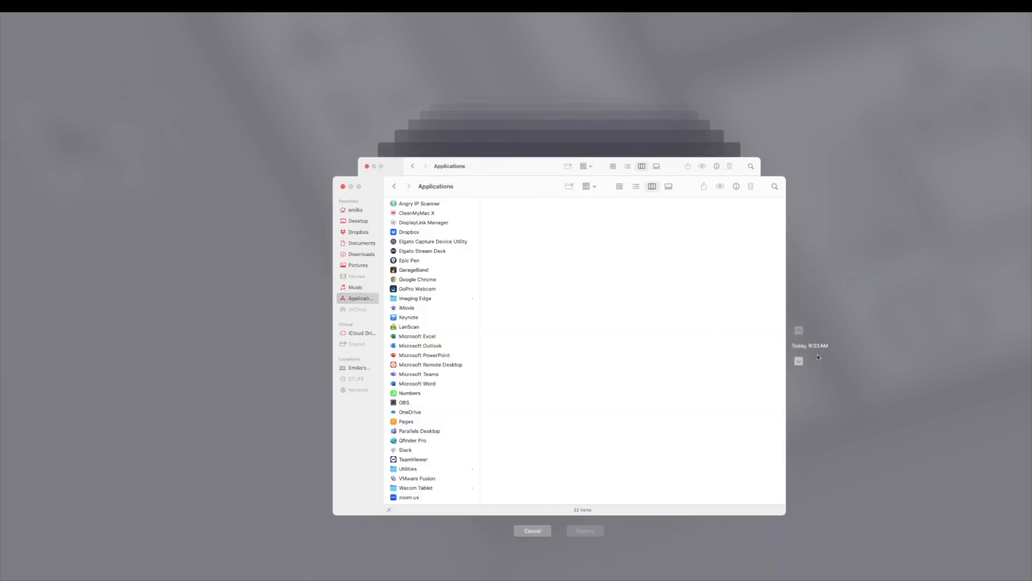
{"action": "mouse_move", "coordinate": [437, 325]}
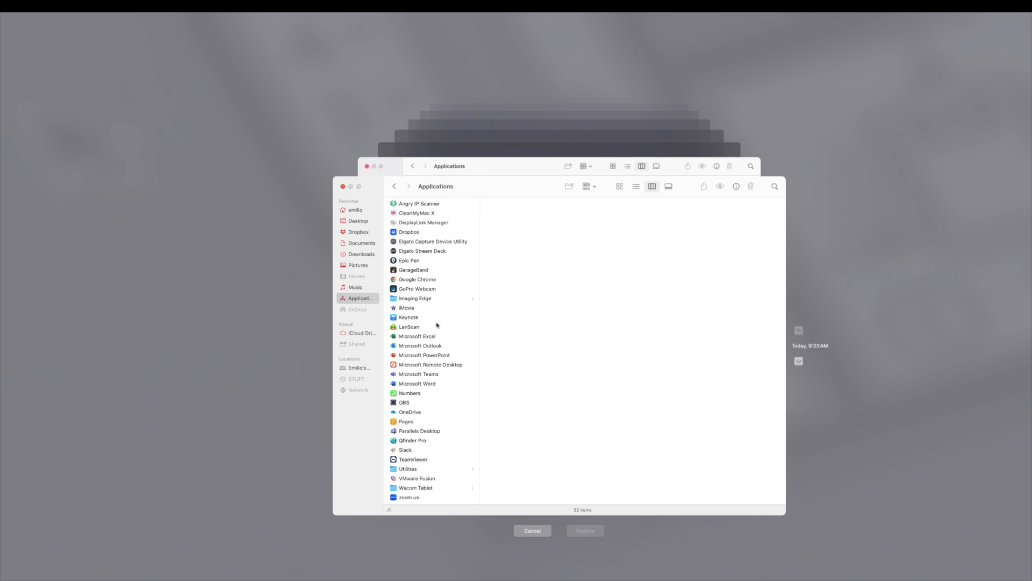
{"action": "mouse_move", "coordinate": [356, 284]}
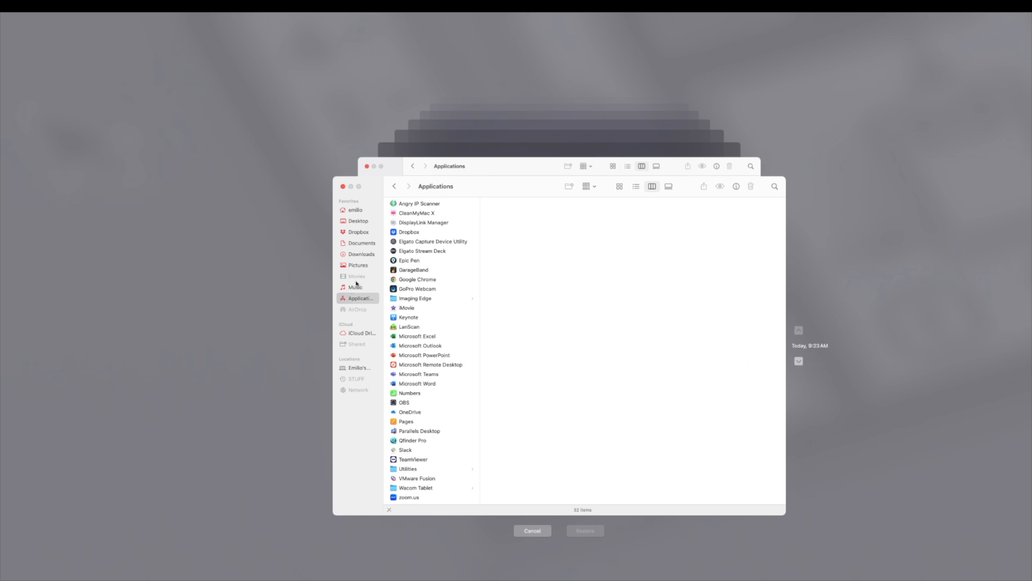
{"action": "mouse_move", "coordinate": [361, 282]}
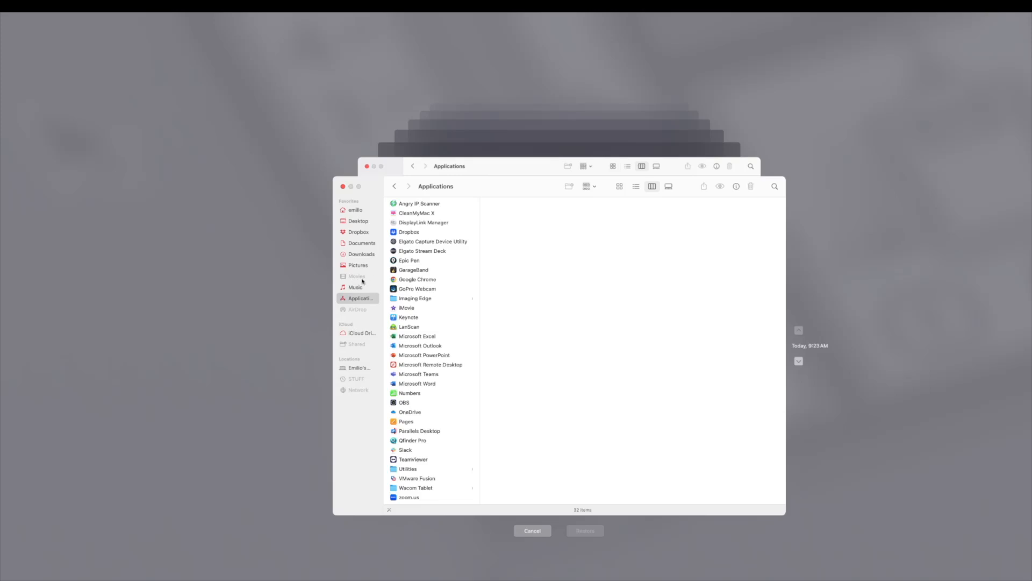
{"action": "mouse_move", "coordinate": [362, 243]}
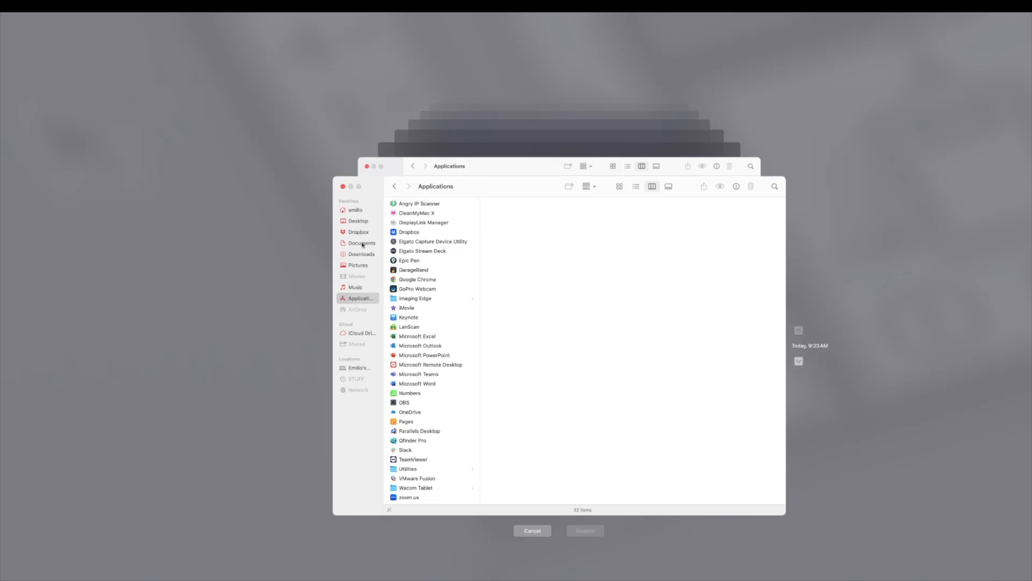
Browse the backed-up Documents folder, then cancel out of Time Machine.
{"action": "left_click", "coordinate": [362, 243]}
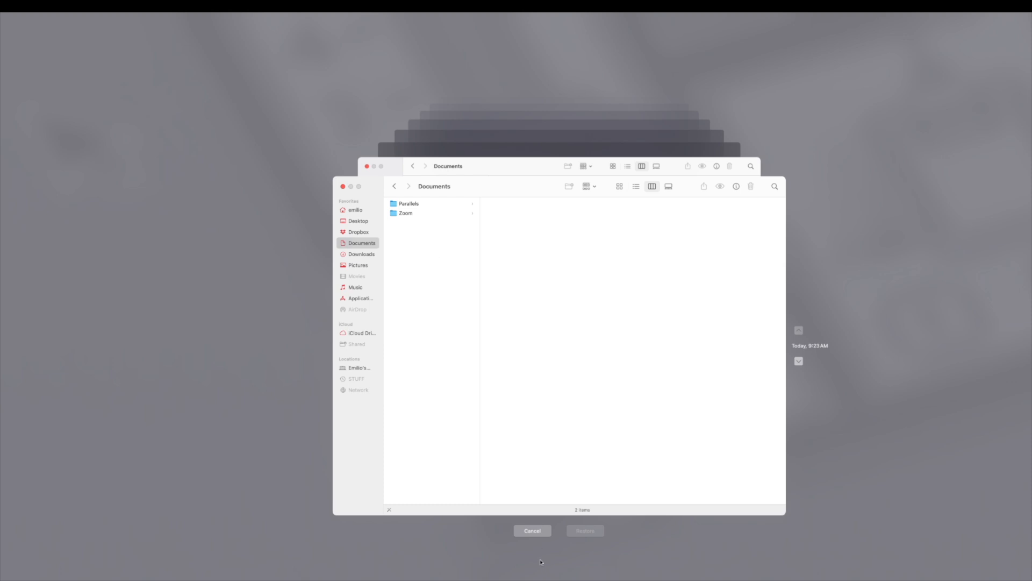
{"action": "left_click", "coordinate": [533, 530]}
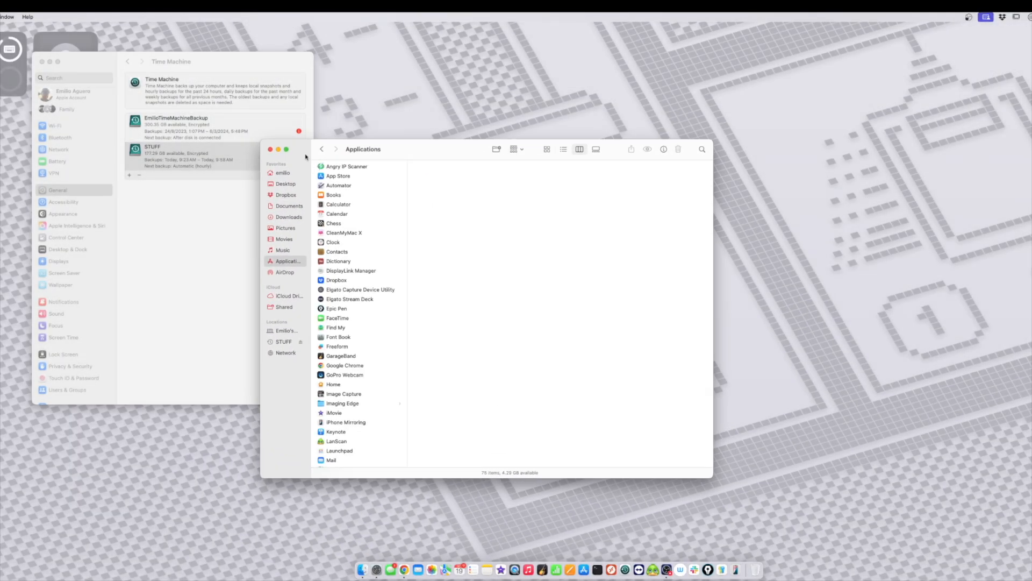
Delete the two files in the Documents Parallels folder.
{"action": "left_click", "coordinate": [289, 216]}
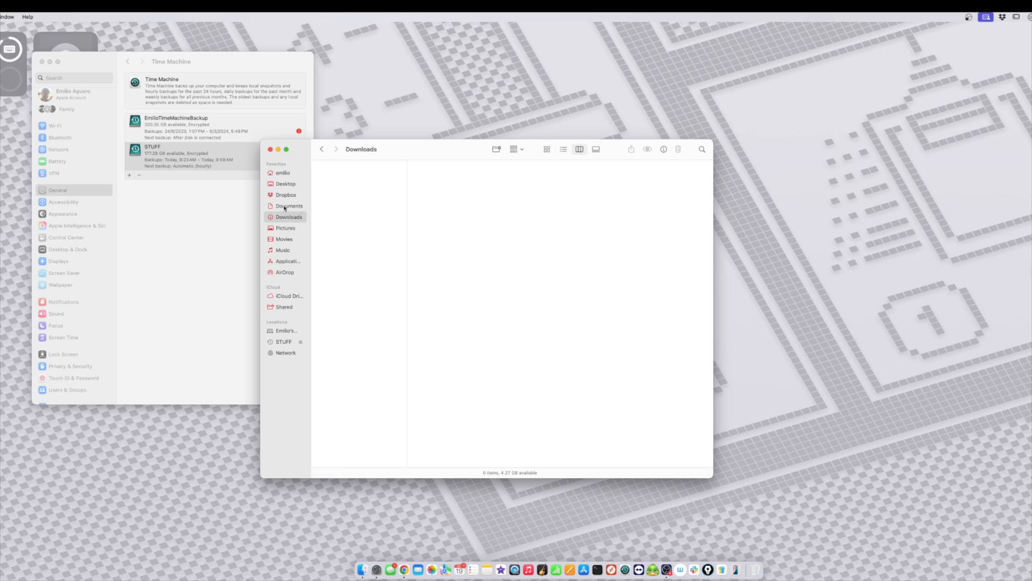
{"action": "left_click", "coordinate": [290, 205]}
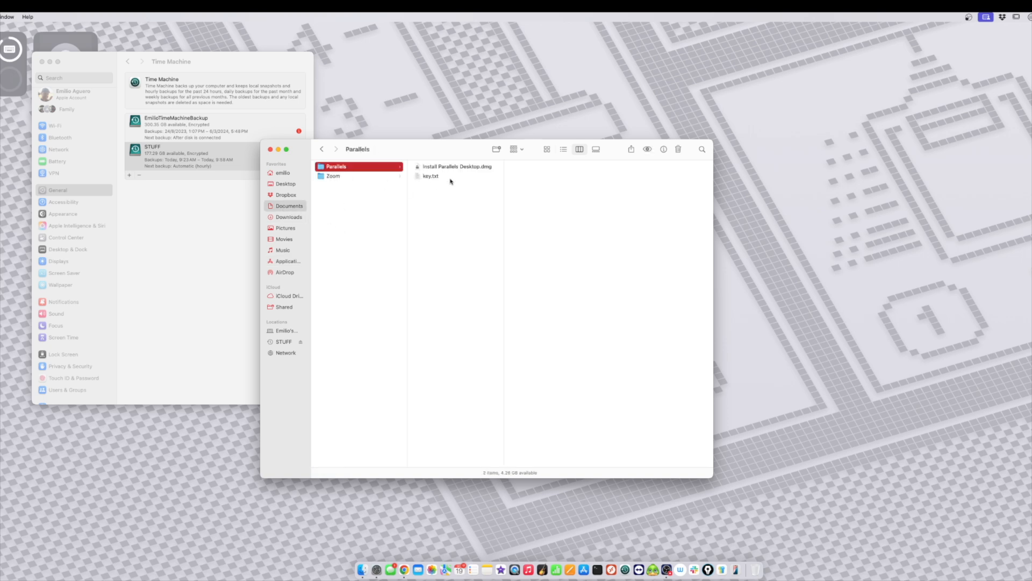
{"action": "left_click", "coordinate": [679, 148]}
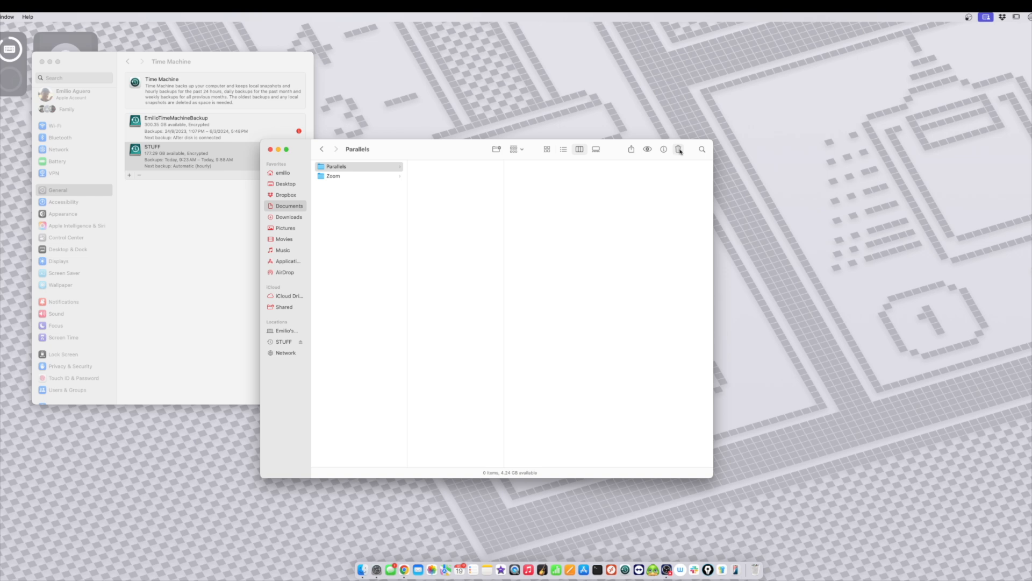
Permanently empty the Trash from the Dock and relaunch Time Machine.
{"action": "right_click", "coordinate": [755, 569]}
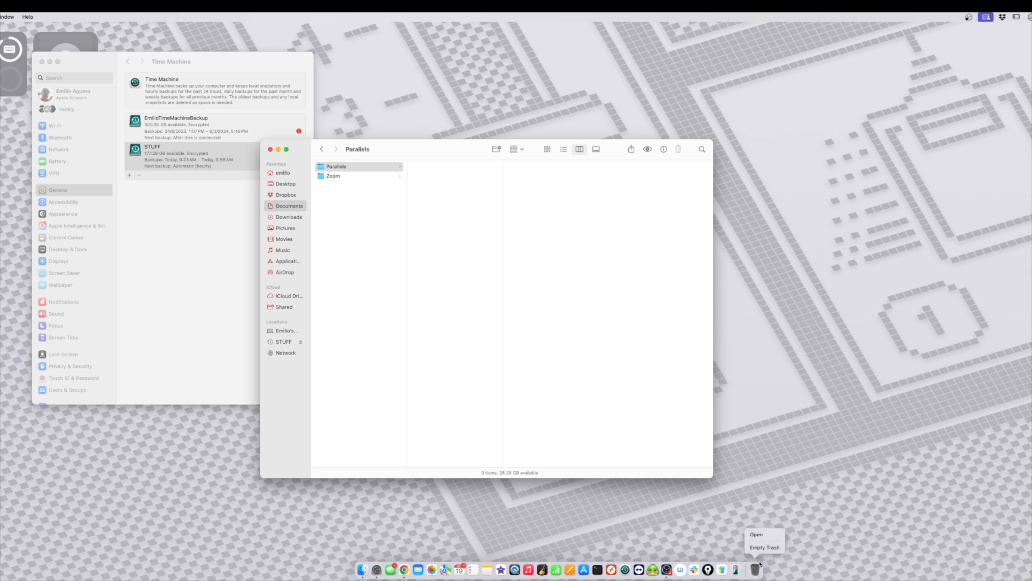
{"action": "left_click", "coordinate": [763, 547]}
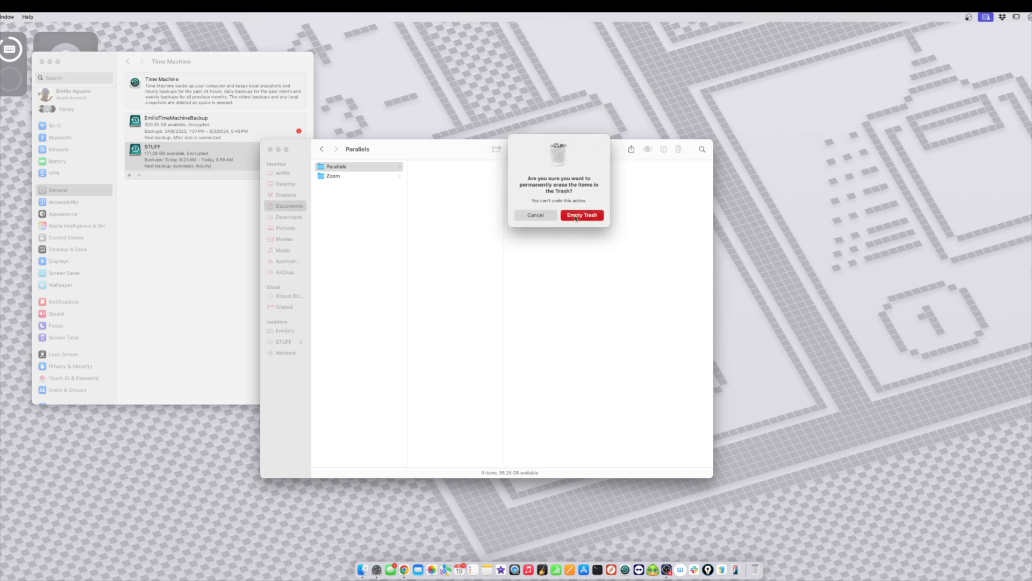
{"action": "left_click", "coordinate": [582, 215]}
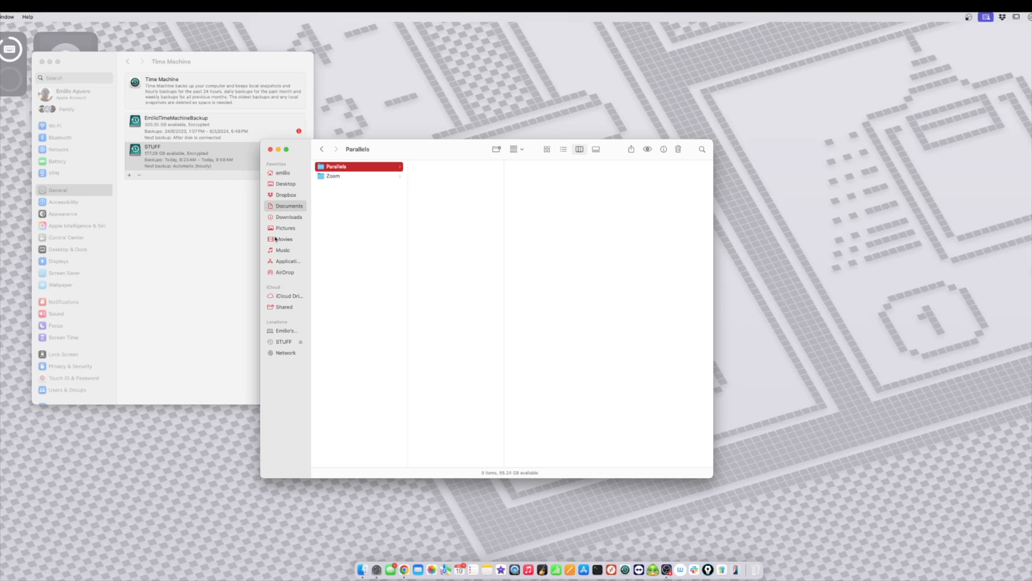
{"action": "left_click", "coordinate": [286, 260]}
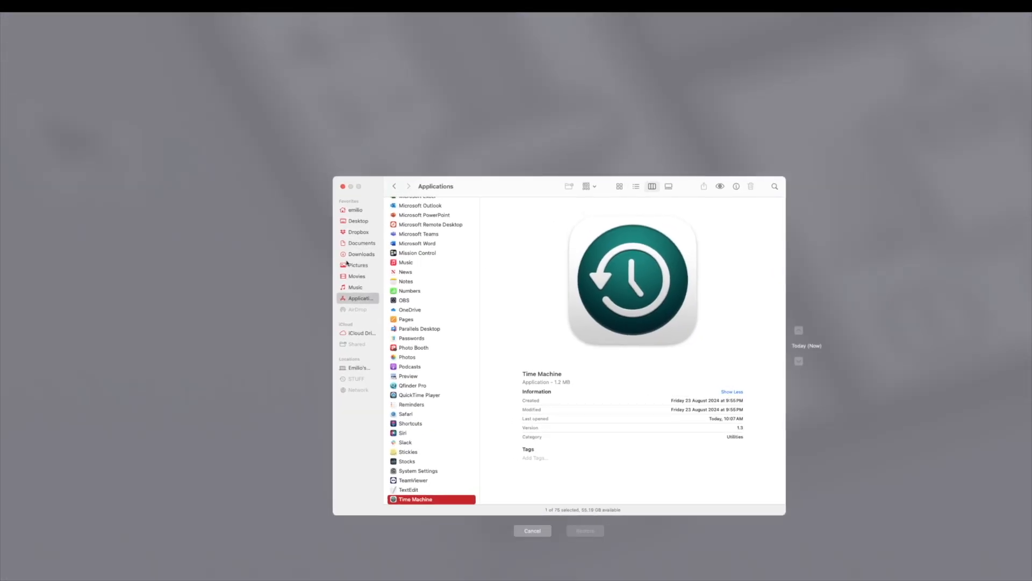
Restore Install Parallels Desktop.dmg and key.txt from the backup's Parallels folder.
{"action": "left_click", "coordinate": [361, 243]}
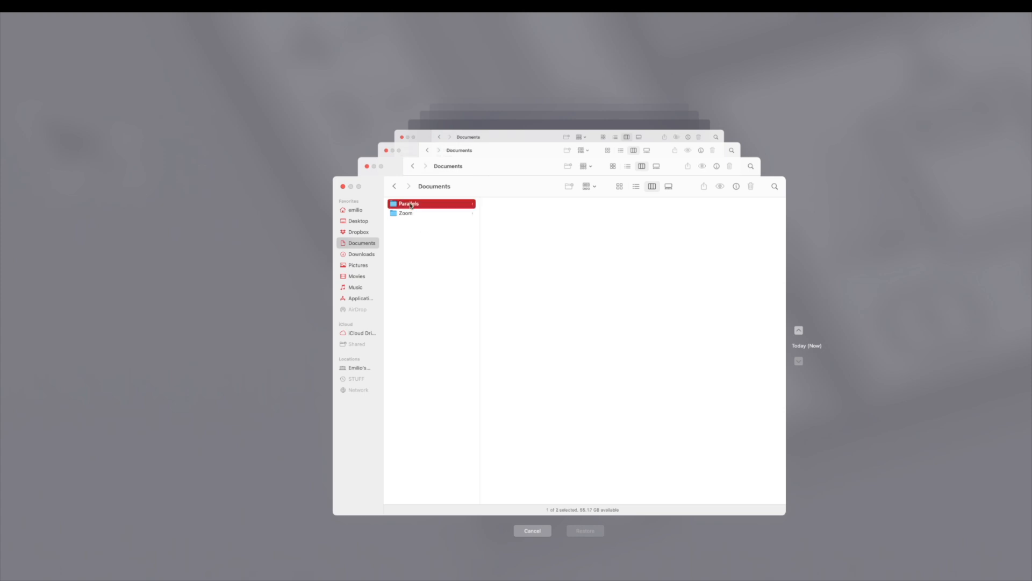
{"action": "double_click", "coordinate": [409, 203]}
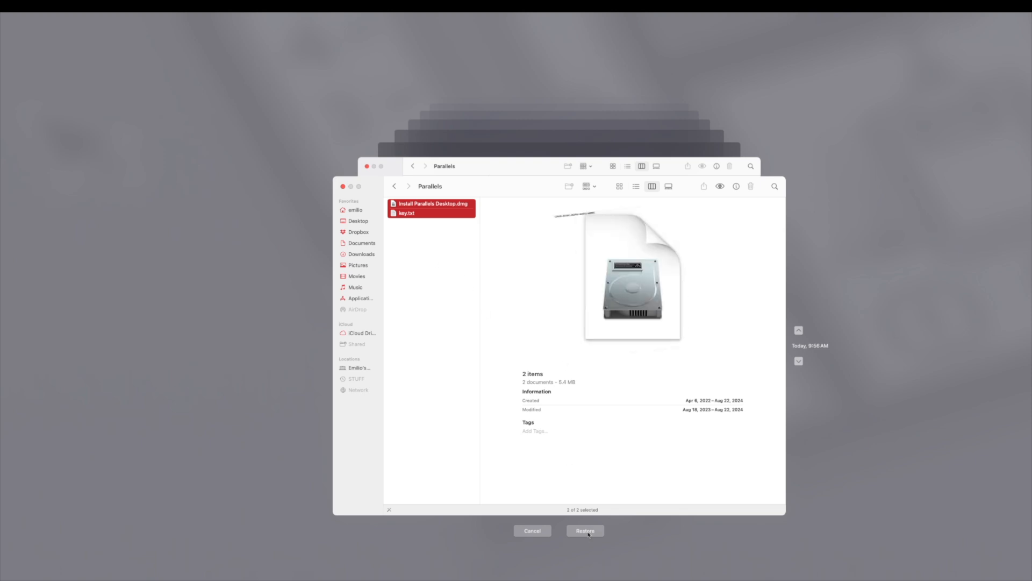
{"action": "left_click", "coordinate": [585, 530]}
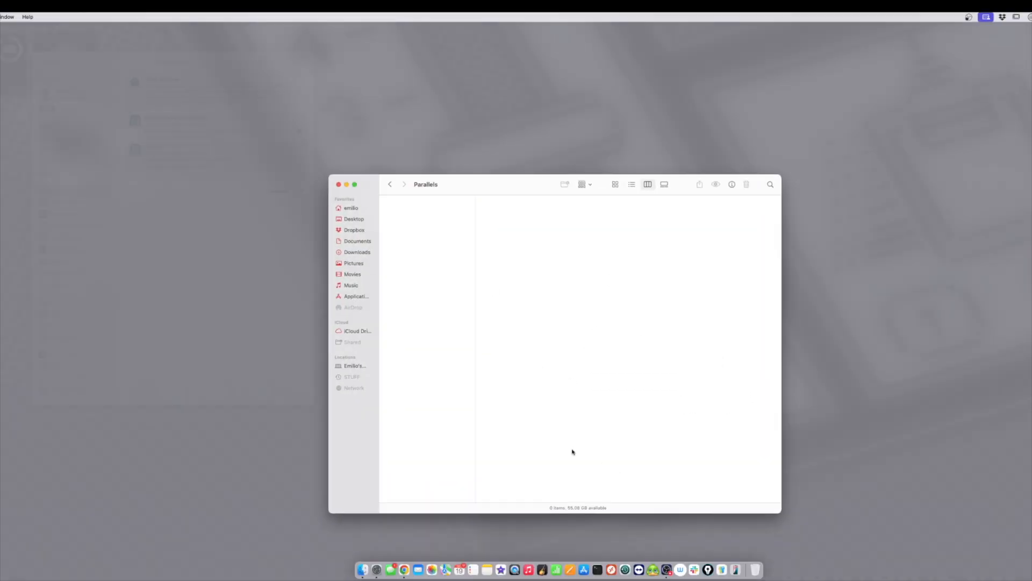